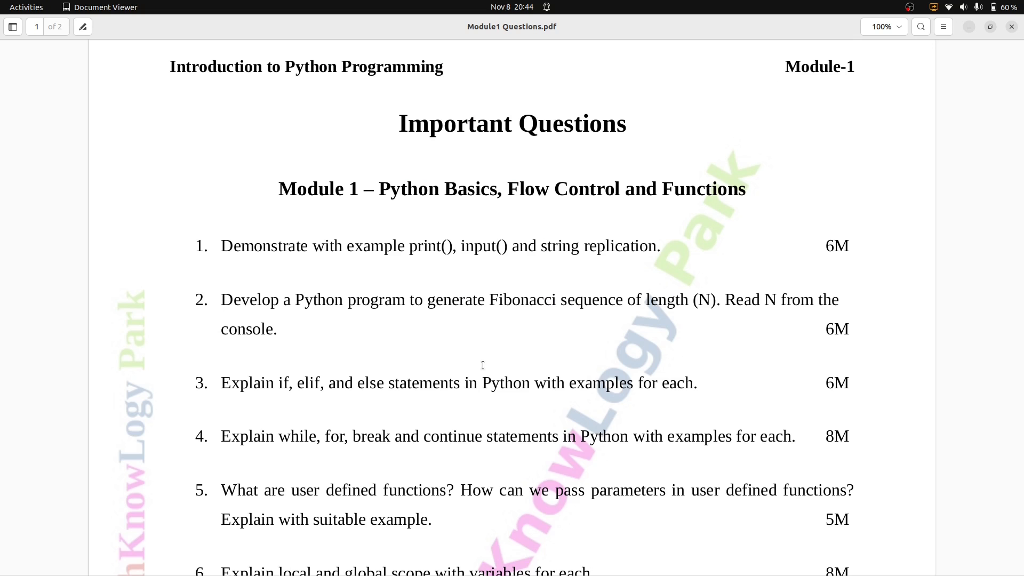
mouse_move(228, 128)
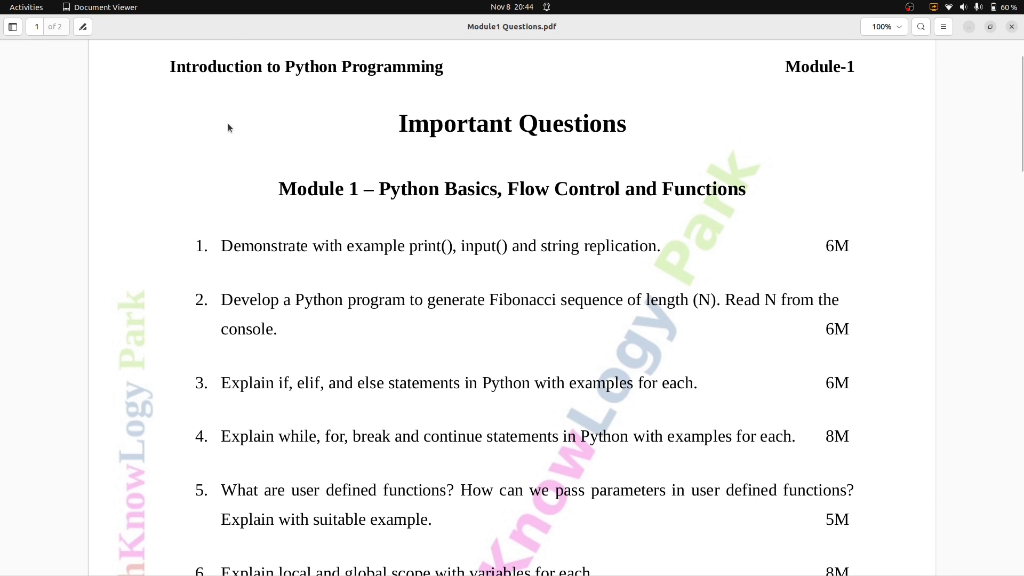
mouse_move(242, 139)
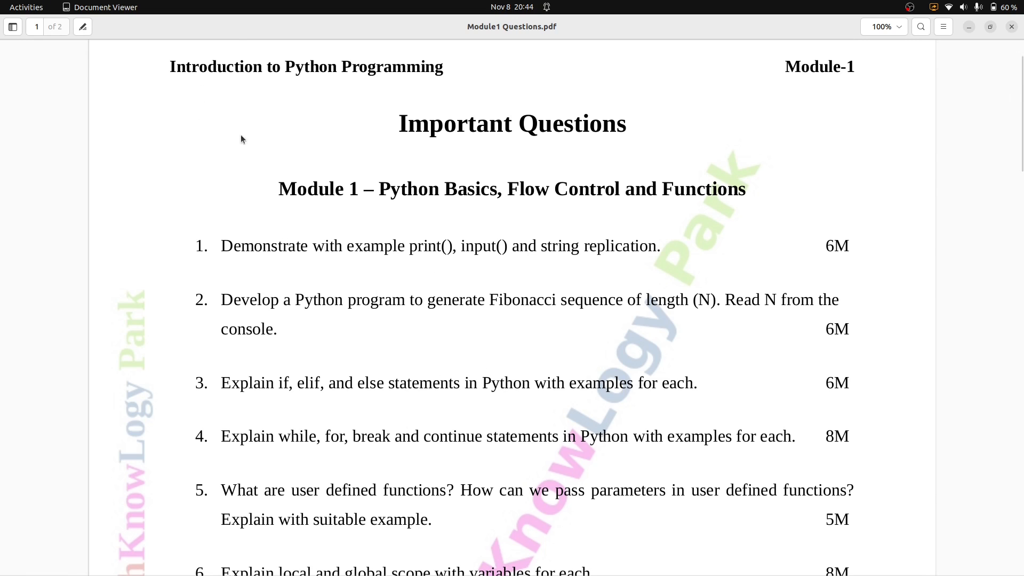
mouse_move(169, 68)
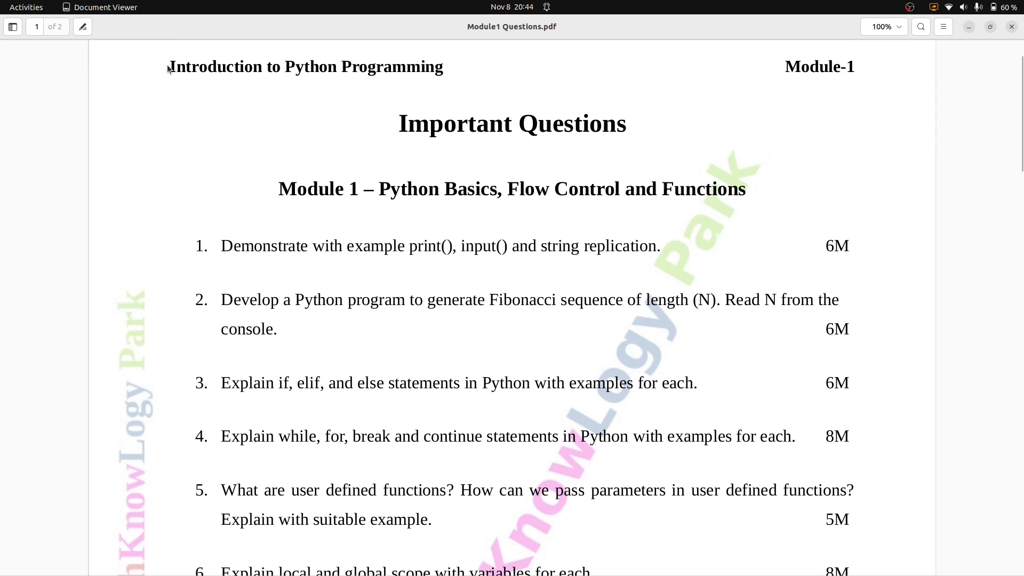
mouse_move(214, 67)
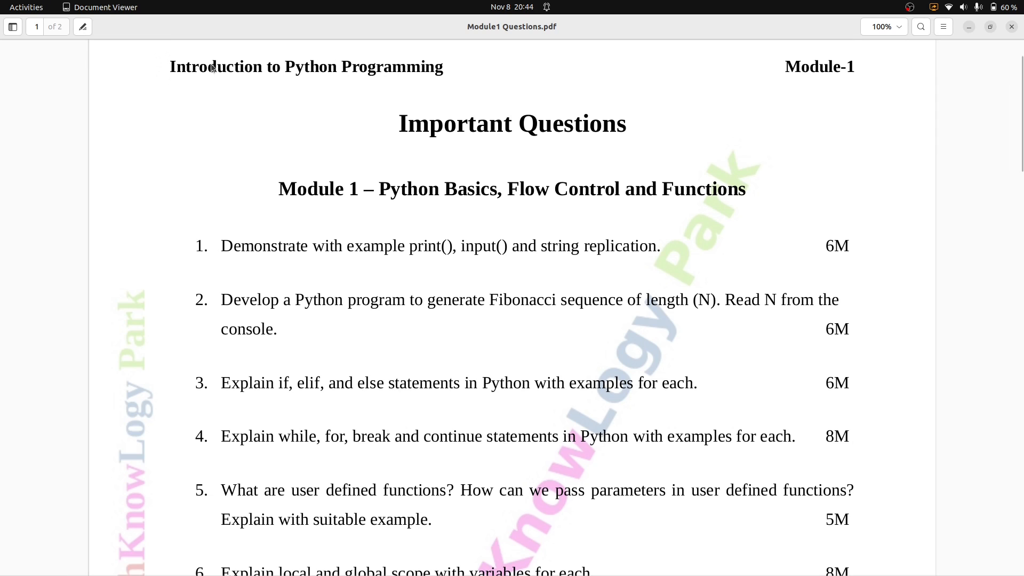
mouse_move(362, 65)
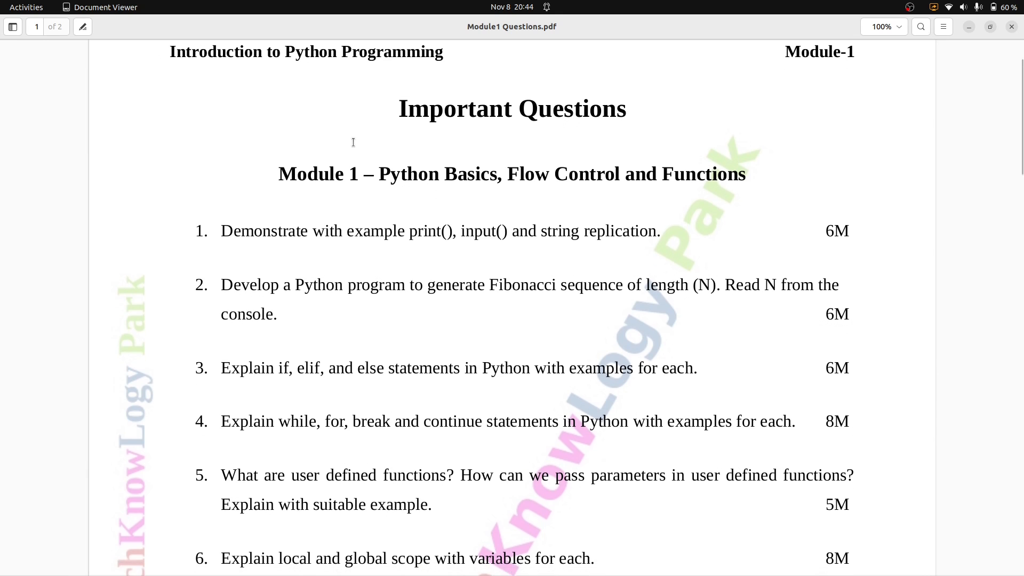
- Scroll page 1 to questions 1–7 and clear the highlight on question 2
scroll(down, 3)
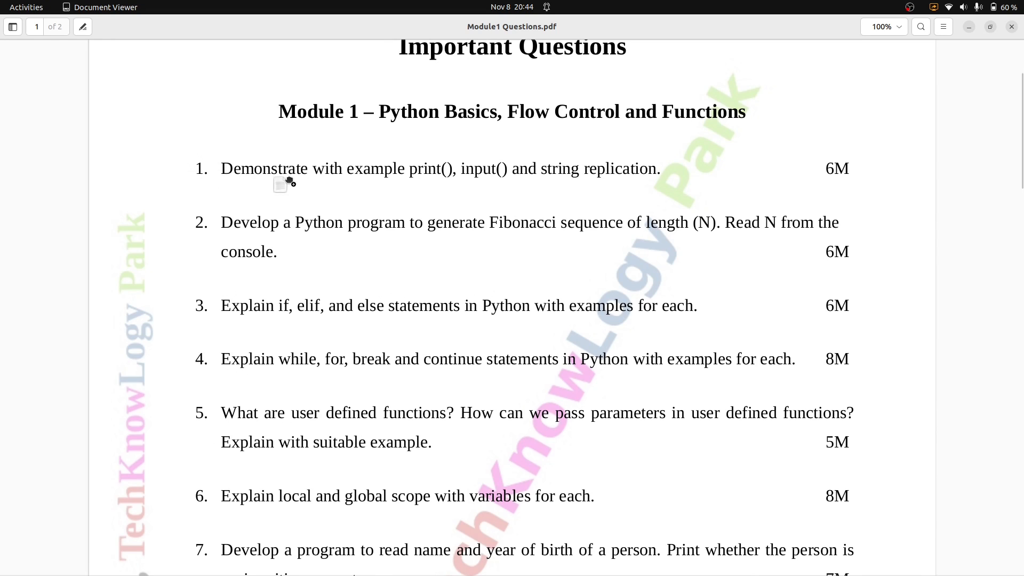
mouse_move(225, 171)
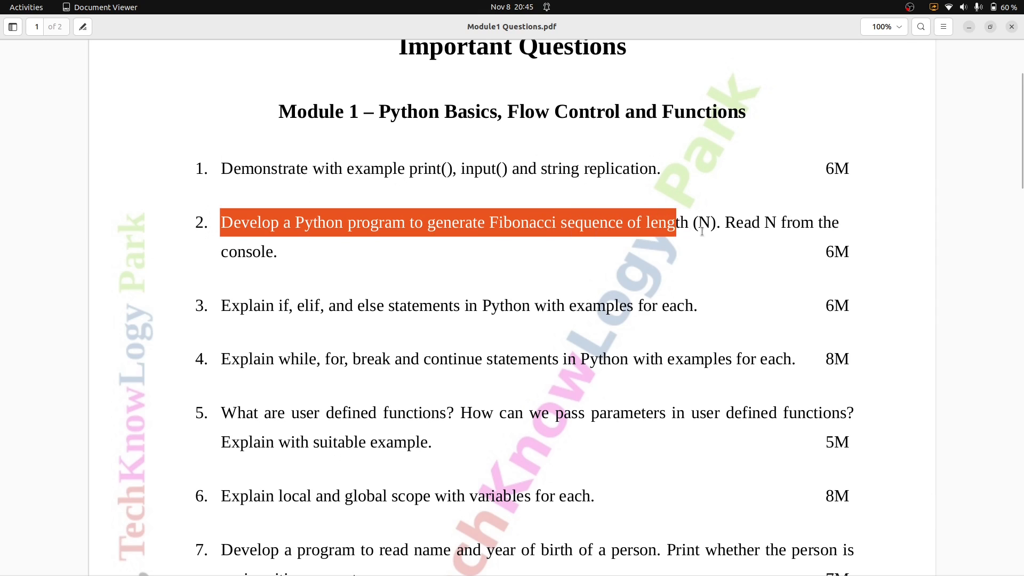
click(776, 227)
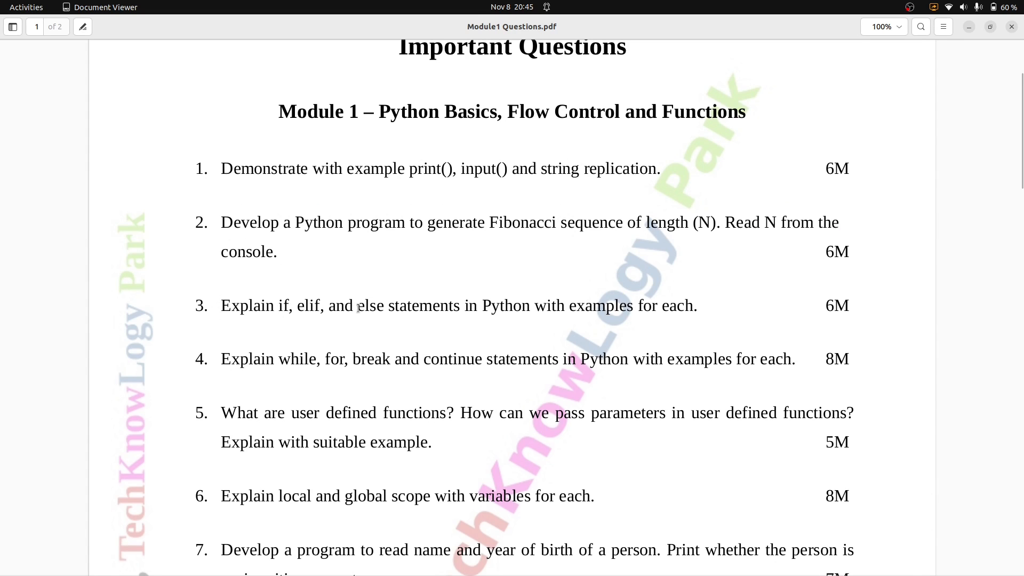
mouse_move(608, 307)
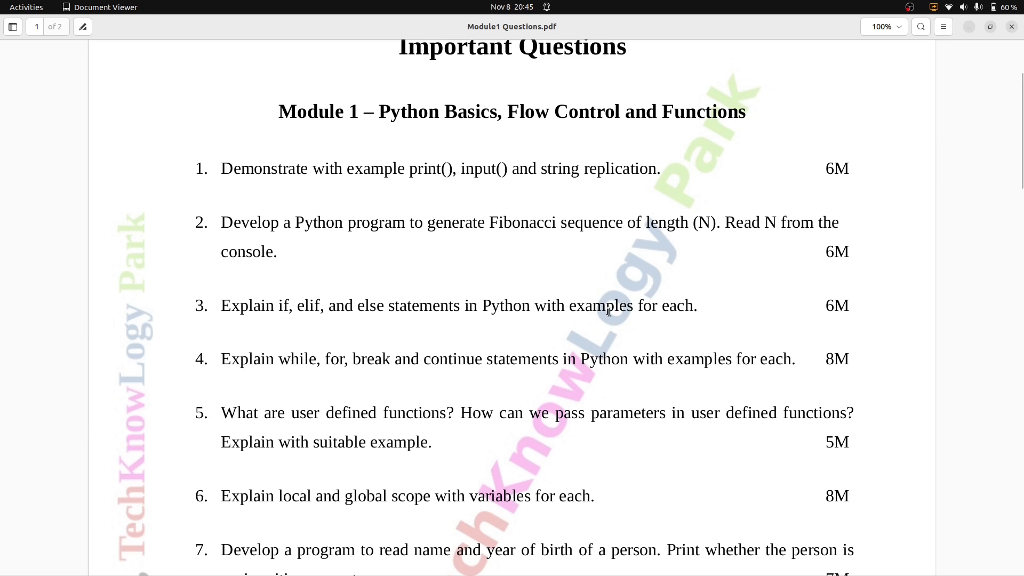
mouse_move(854, 313)
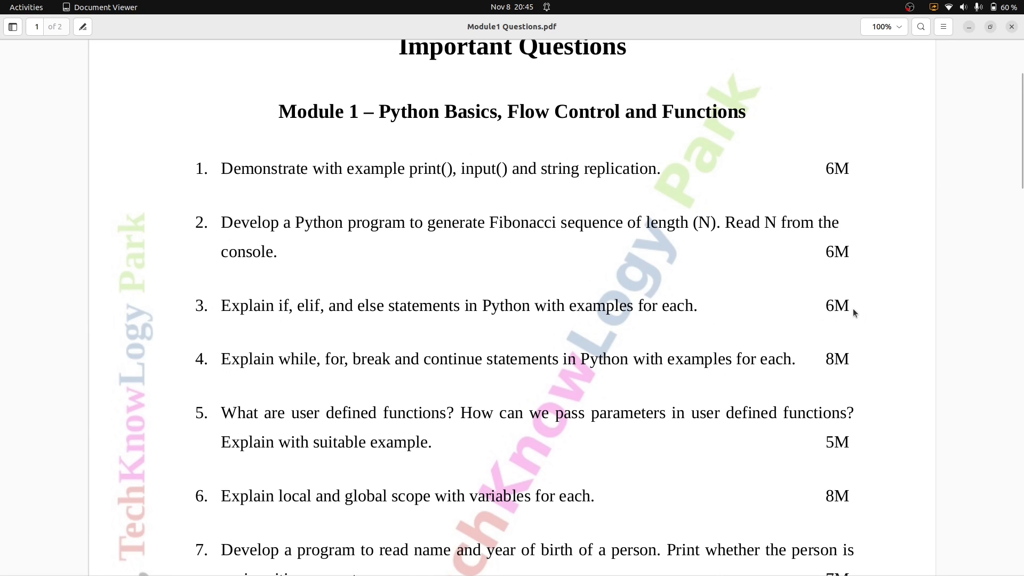
mouse_move(224, 357)
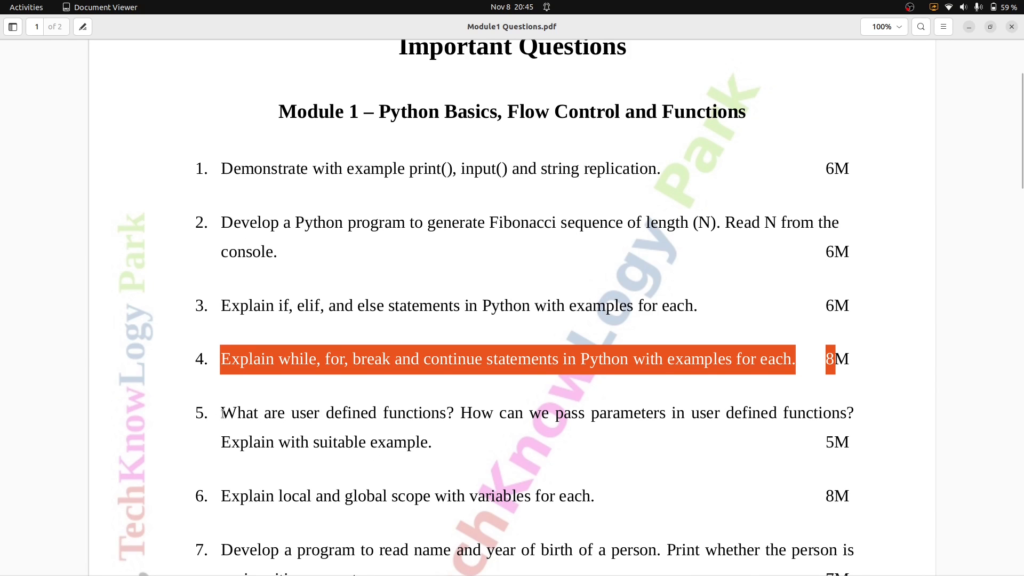
mouse_move(197, 415)
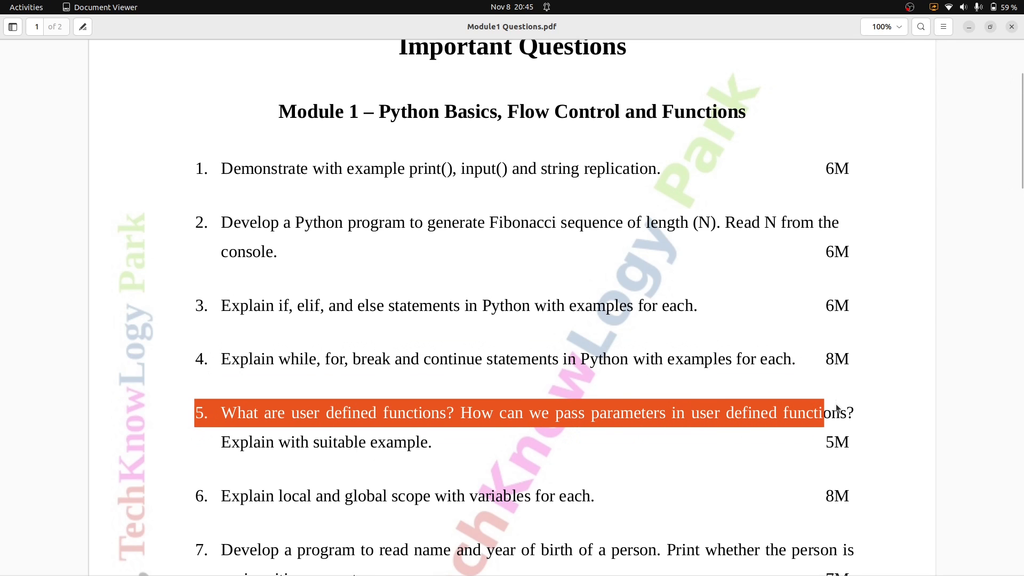
mouse_move(778, 406)
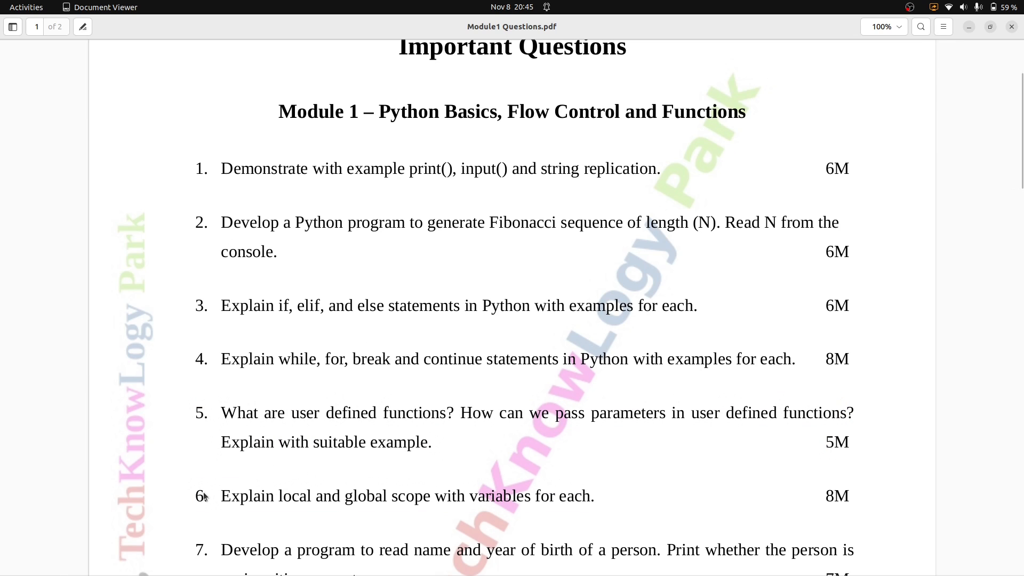
- Scroll to questions 5–11 and start marking question 7 while reading
scroll(down, 3)
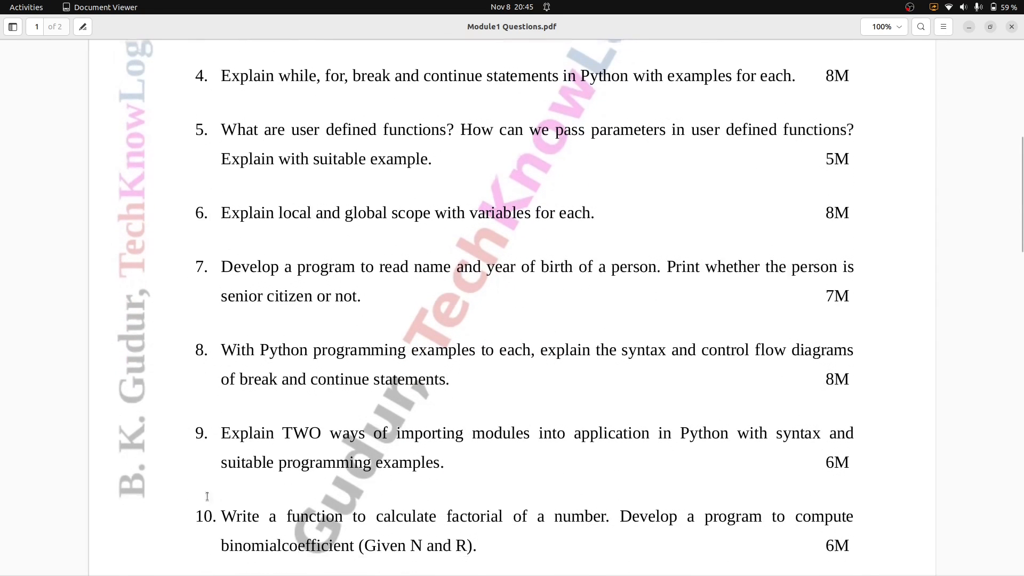
scroll(down, 3)
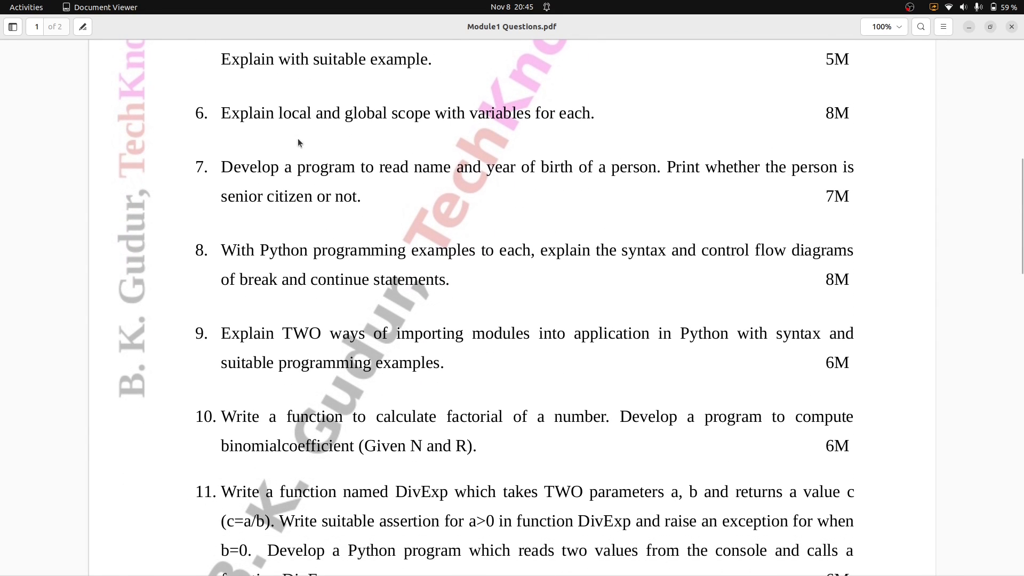
double_click(250, 167)
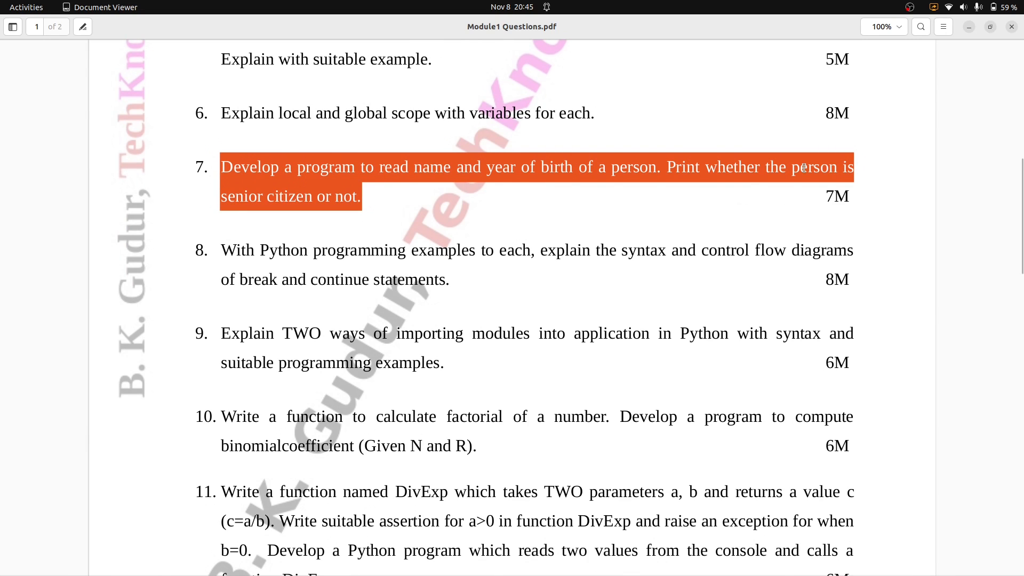
mouse_move(346, 218)
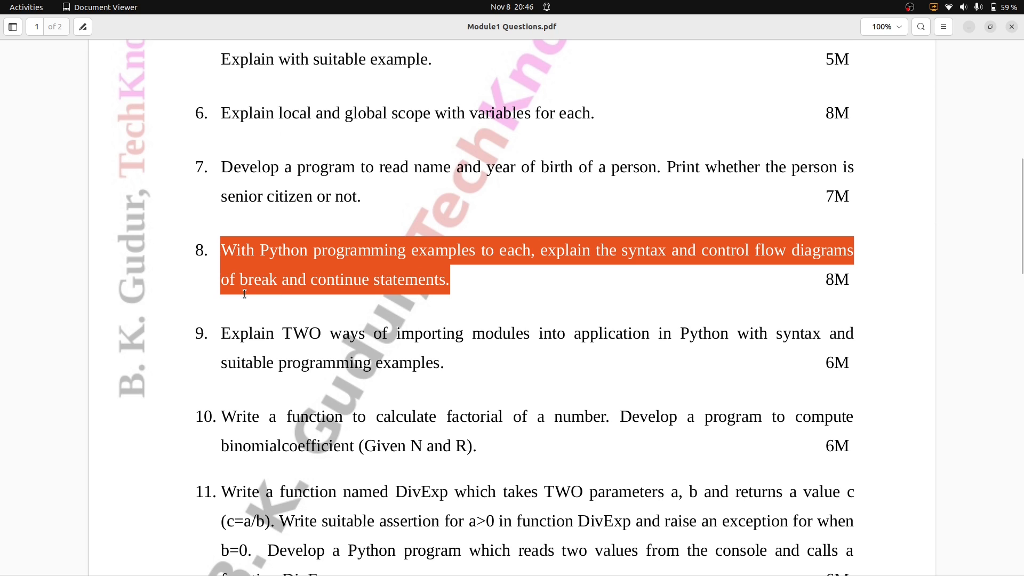
mouse_move(258, 353)
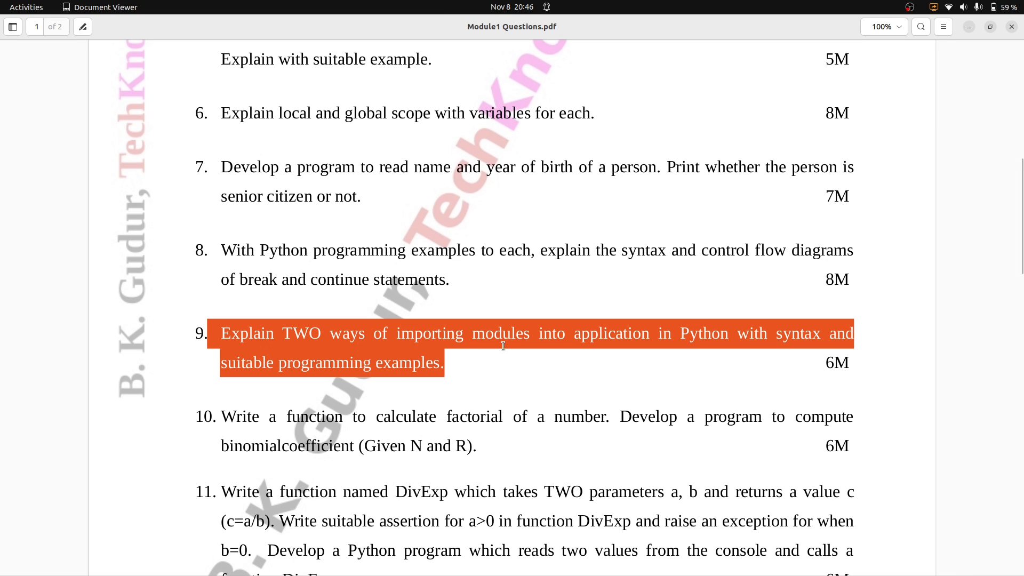
mouse_move(804, 334)
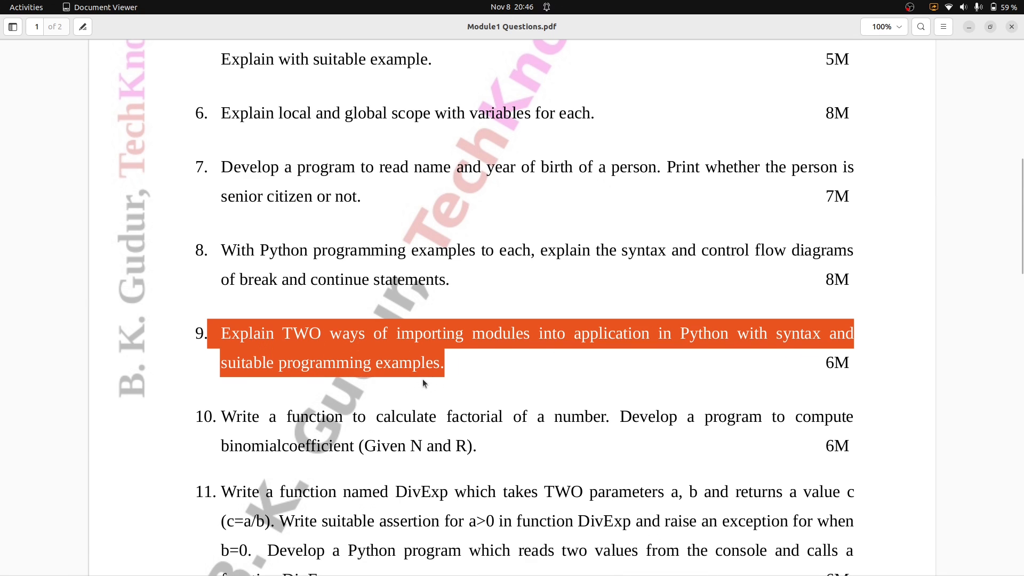
scroll(down, 3)
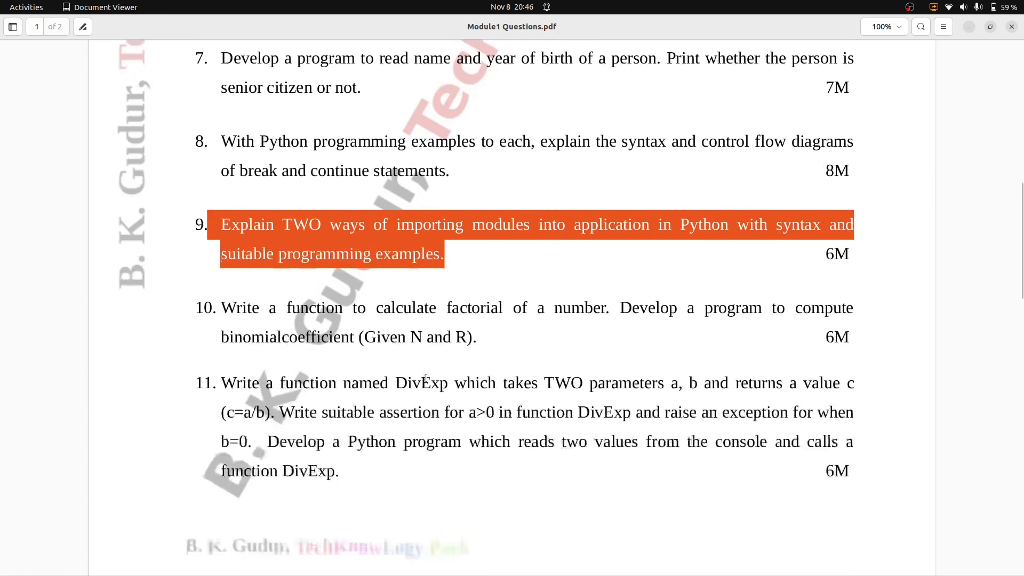
scroll(down, 3)
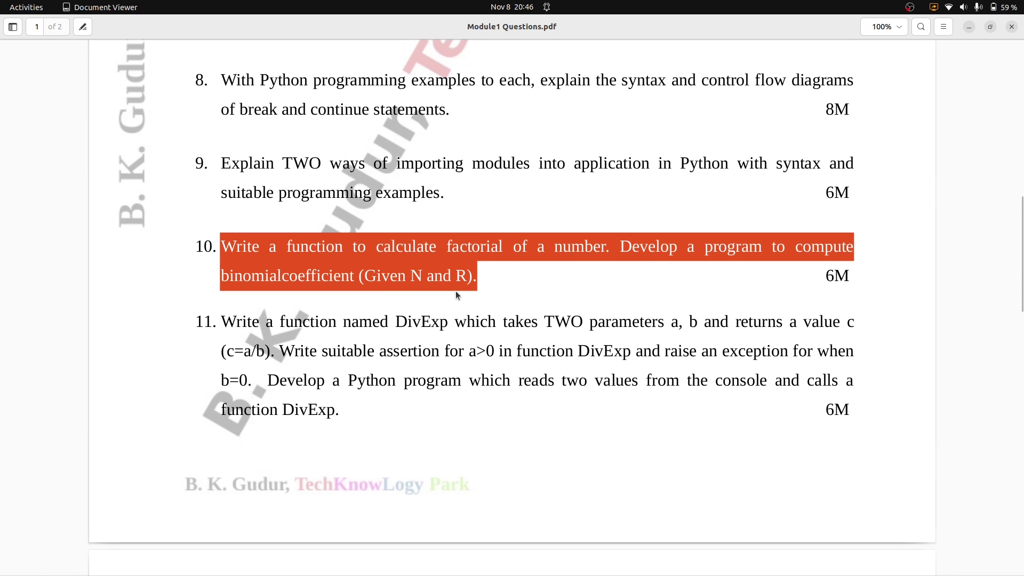
click(456, 295)
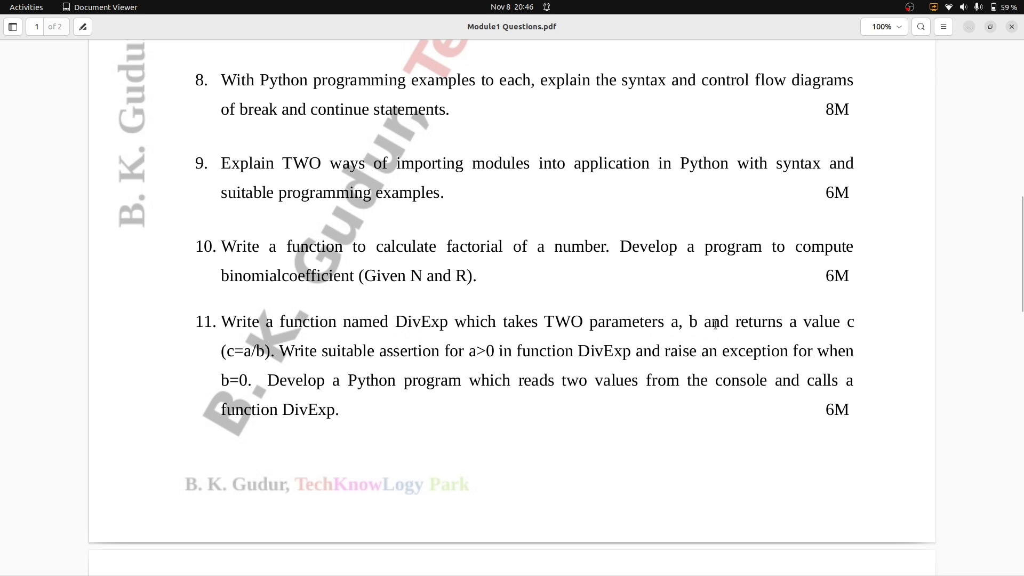
mouse_move(321, 329)
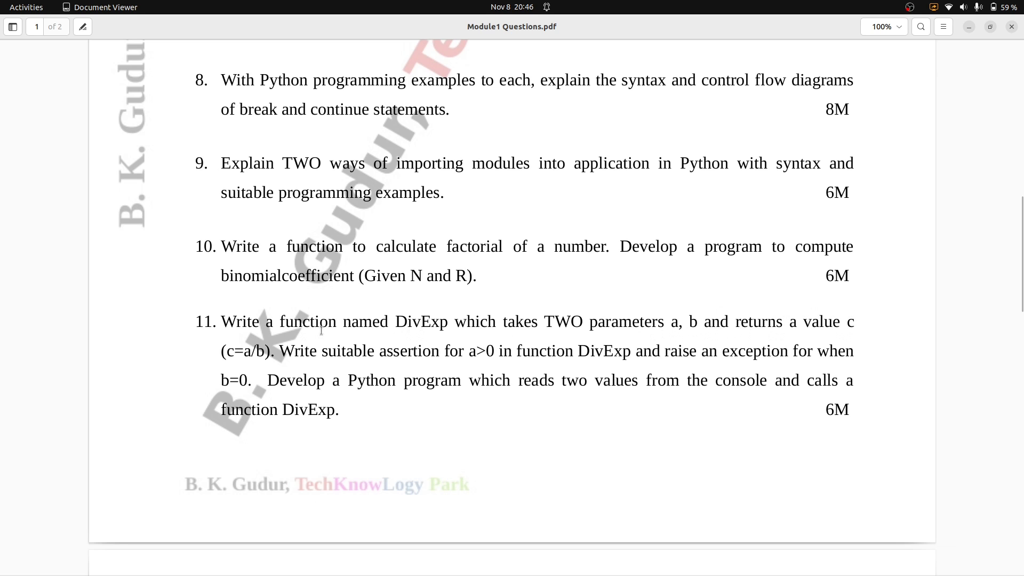
mouse_move(268, 359)
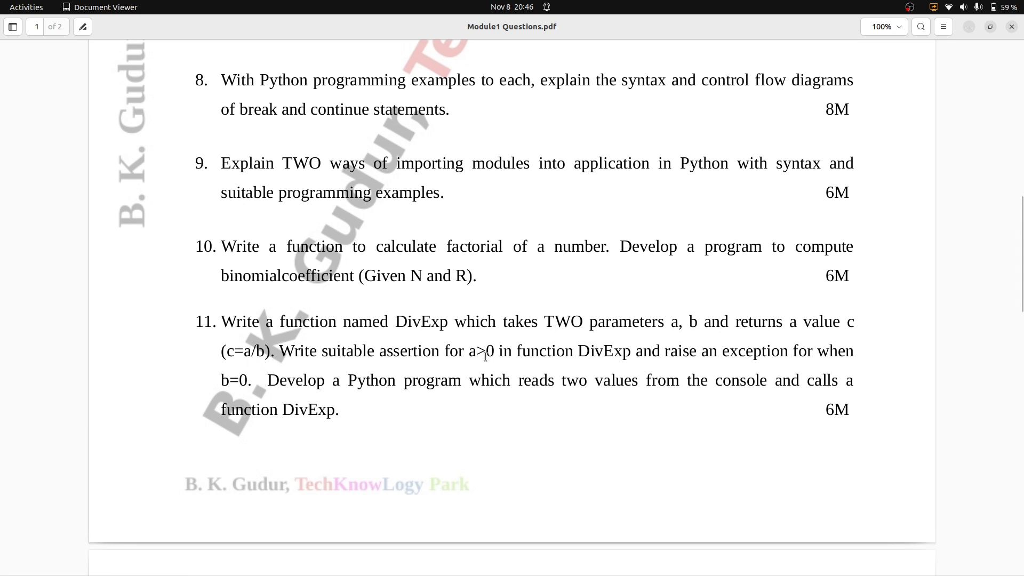
mouse_move(639, 357)
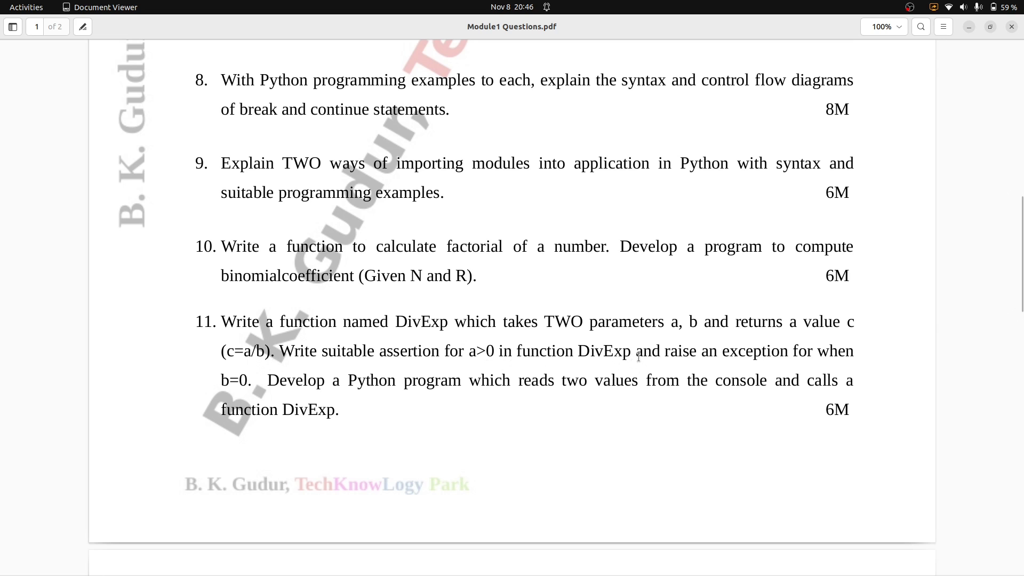
mouse_move(411, 386)
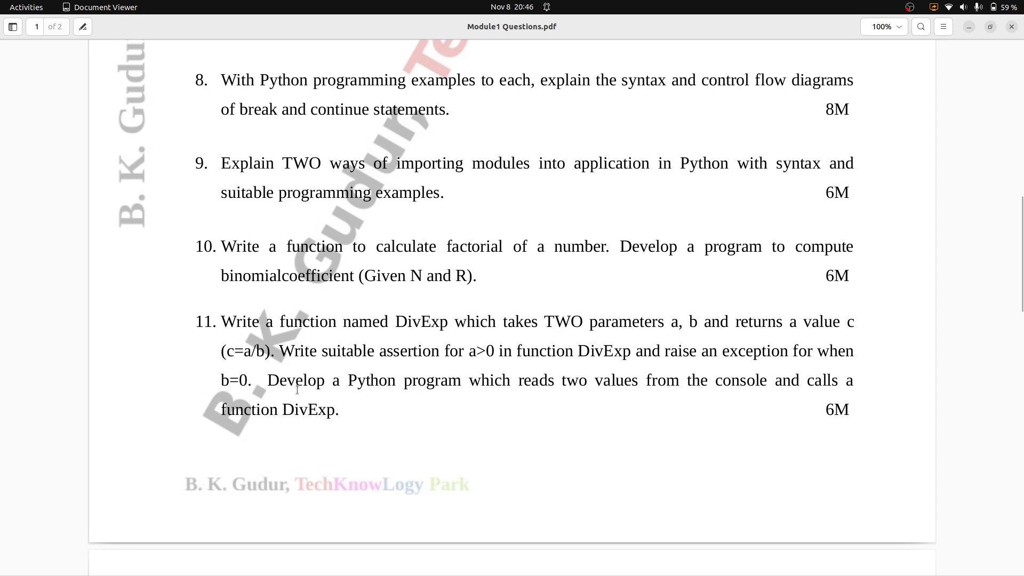
mouse_move(634, 387)
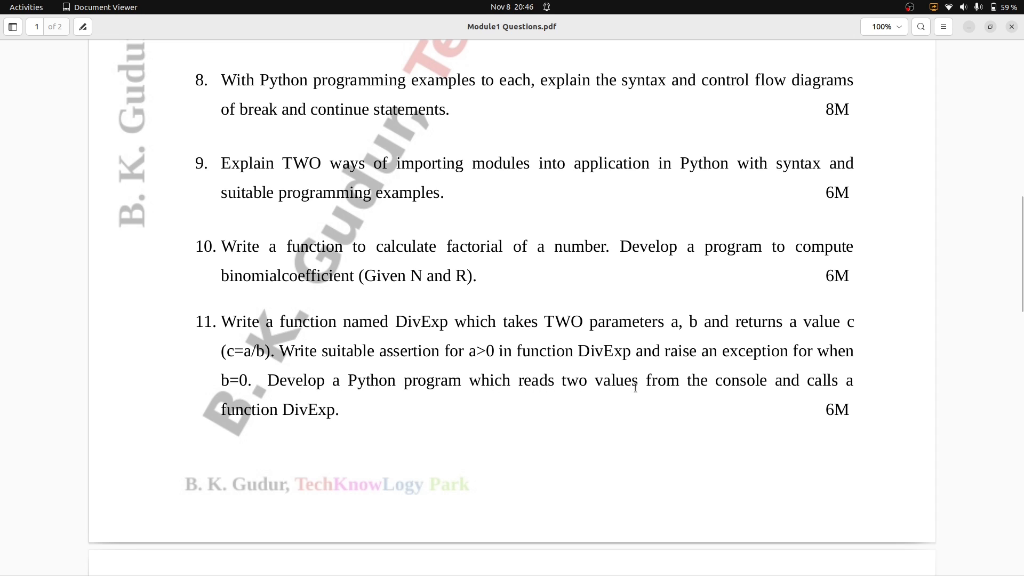
mouse_move(856, 389)
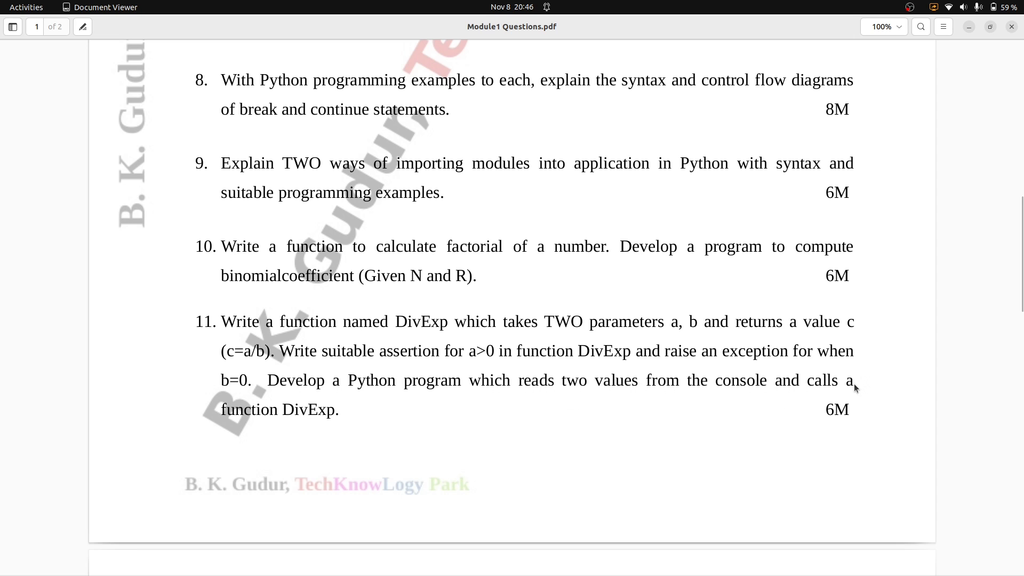
mouse_move(701, 437)
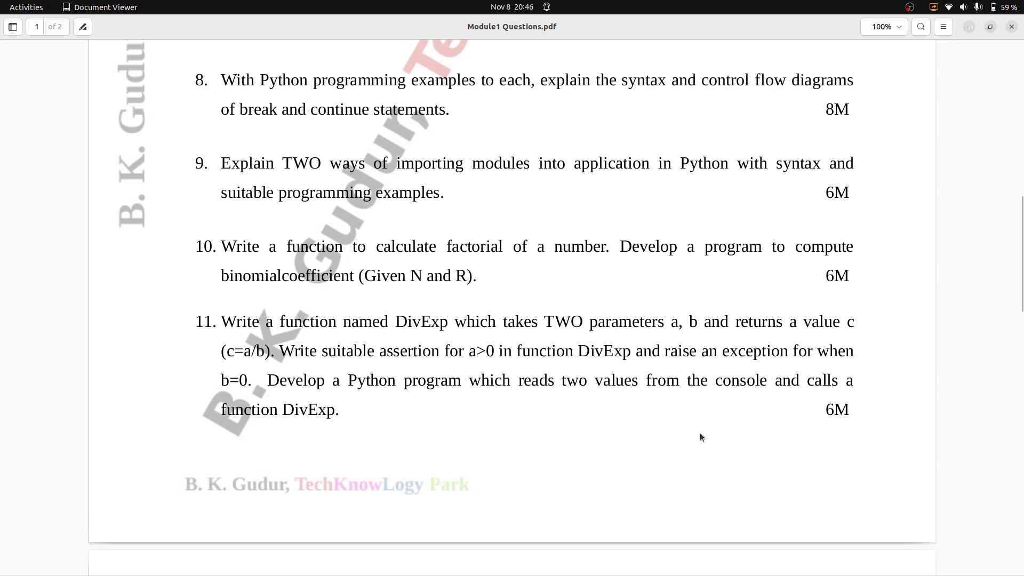
mouse_move(860, 416)
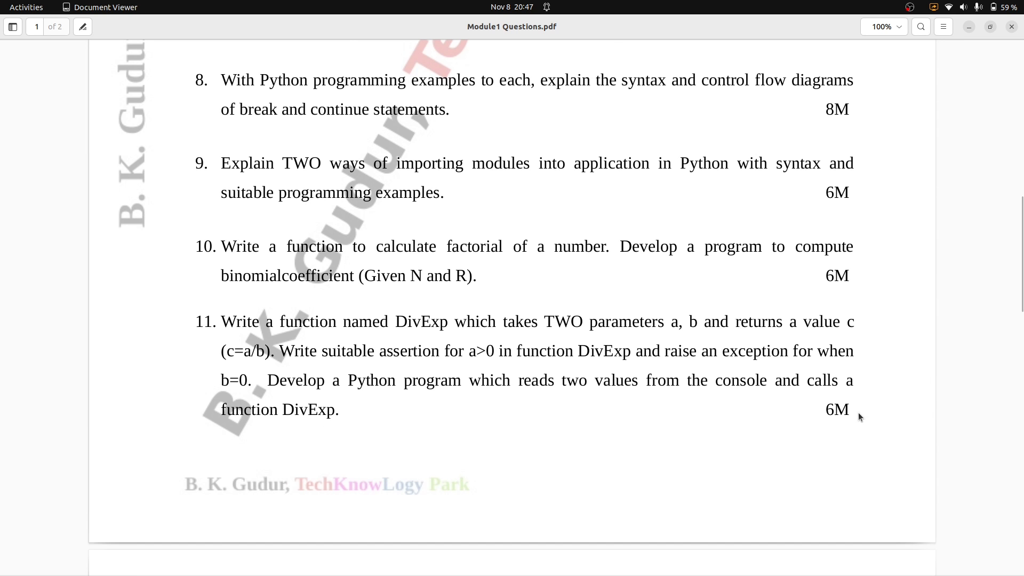
- Scroll onto page 2 to show questions 13–20 on lambda, exceptions and scope
scroll(down, 3)
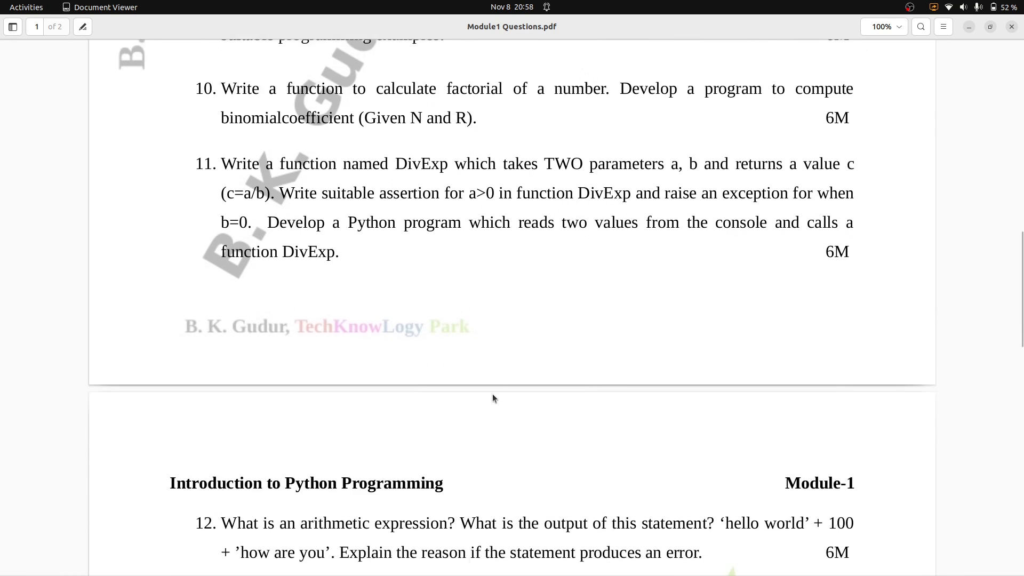
scroll(down, 3)
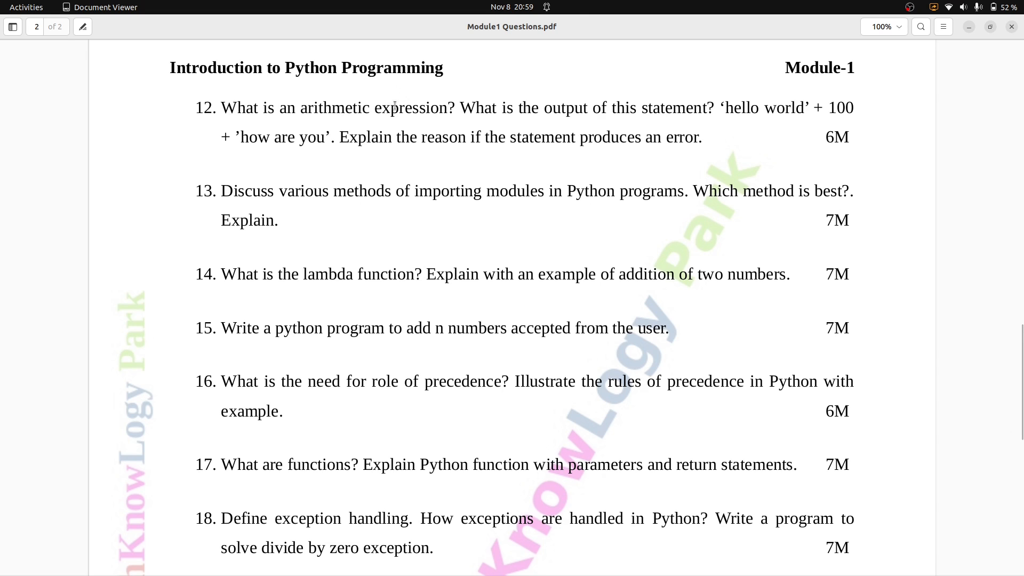
mouse_move(668, 106)
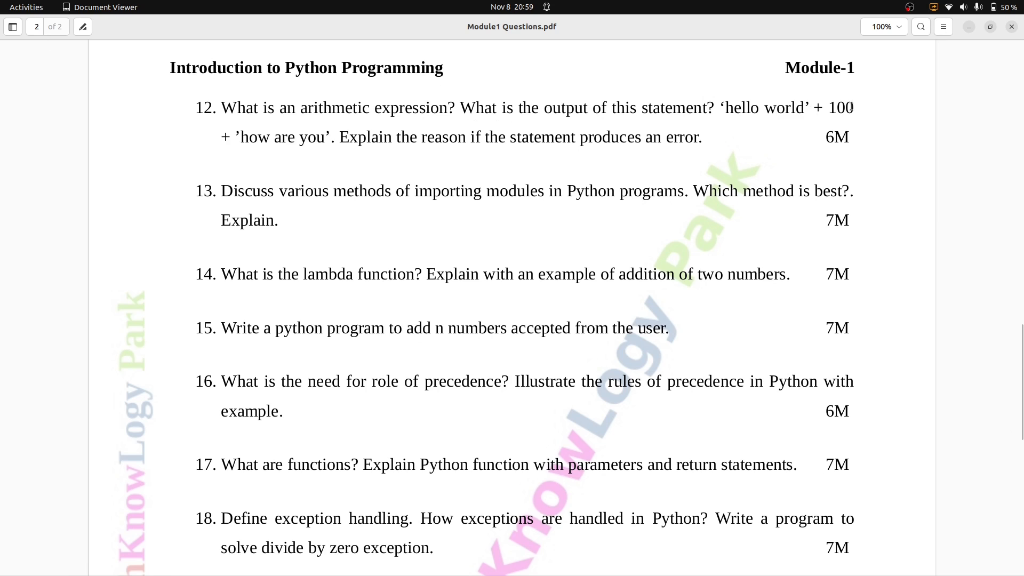
mouse_move(326, 145)
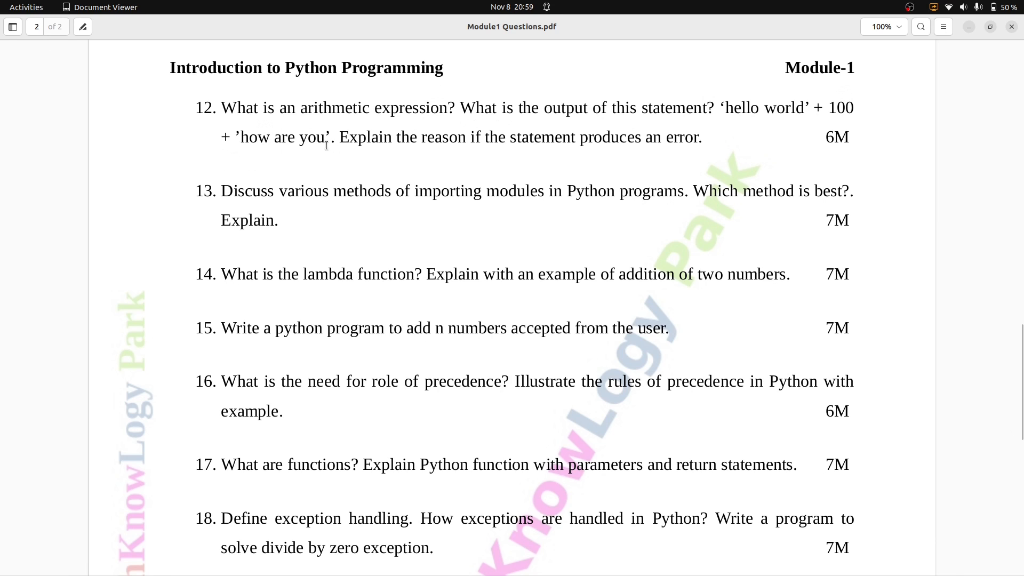
mouse_move(590, 143)
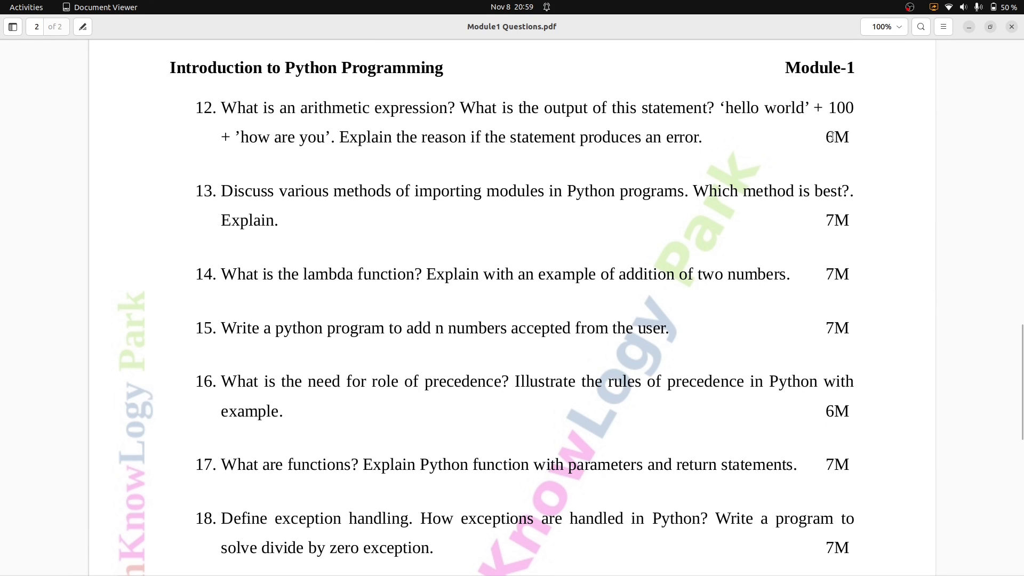
mouse_move(226, 198)
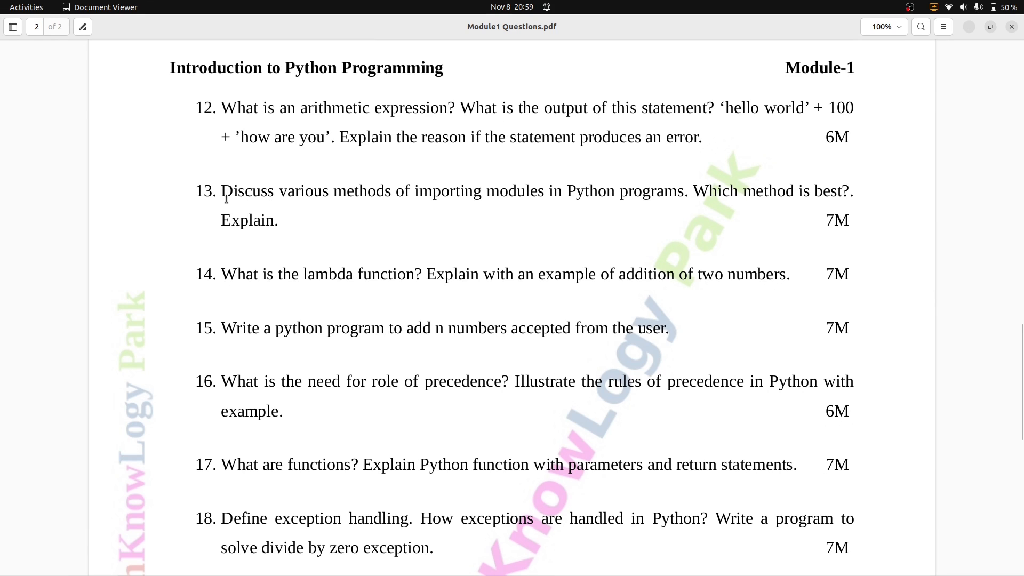
mouse_move(304, 194)
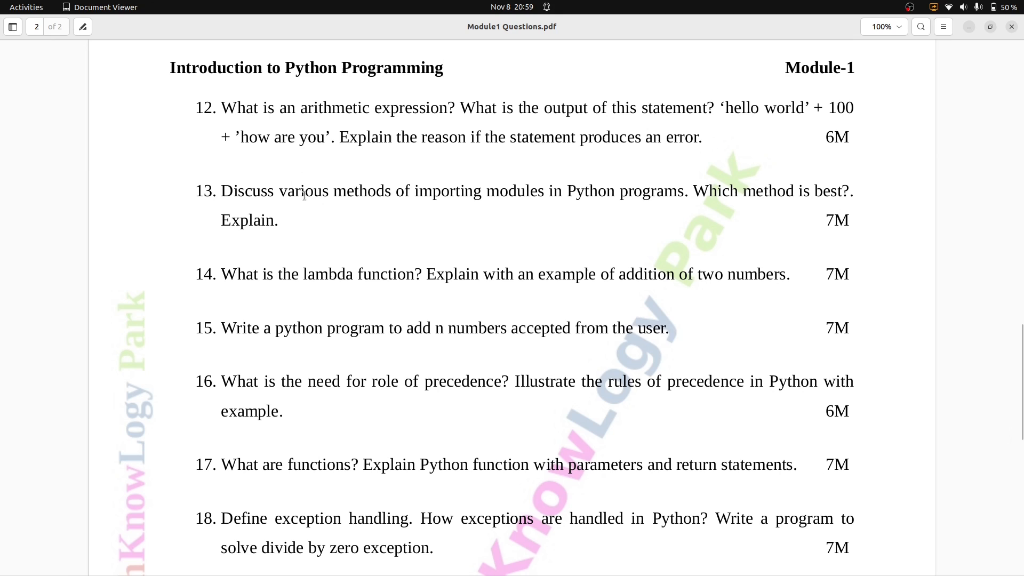
mouse_move(620, 192)
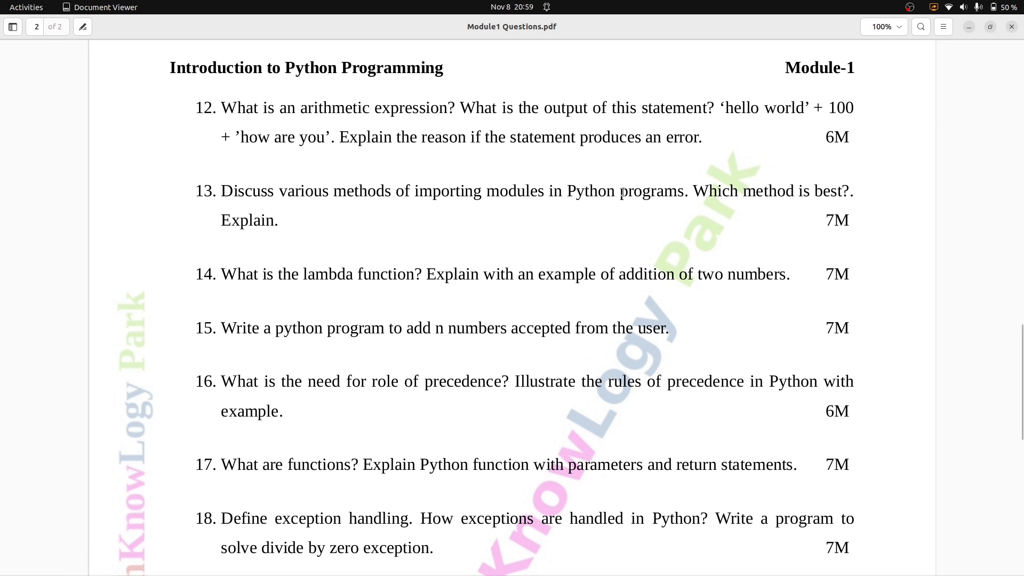
mouse_move(826, 194)
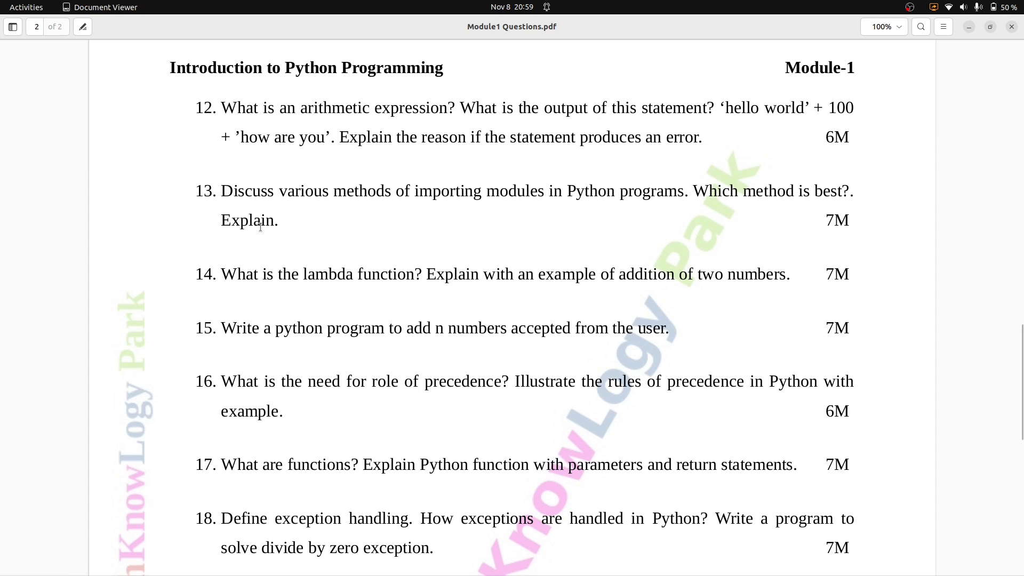
mouse_move(264, 279)
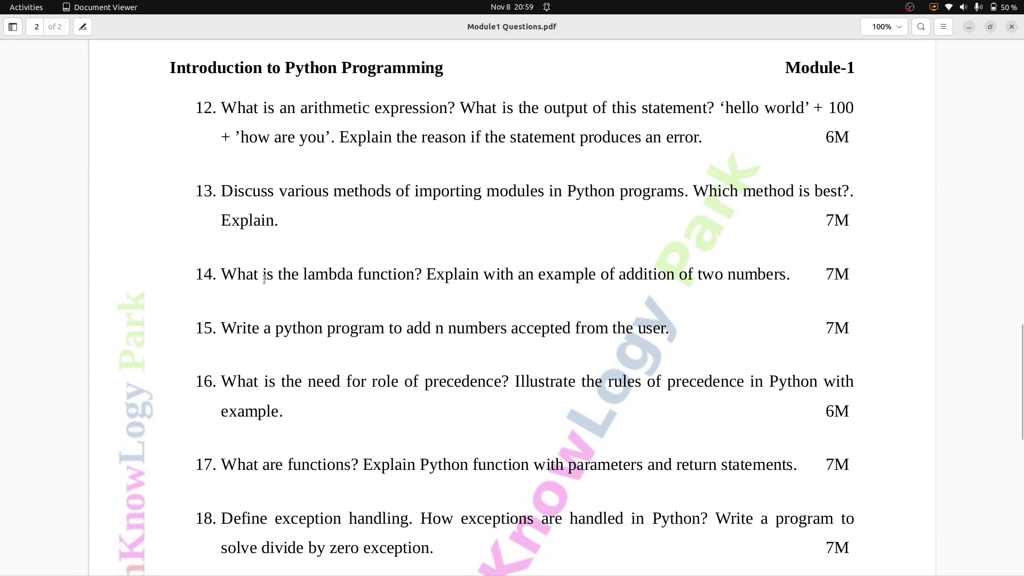
mouse_move(288, 281)
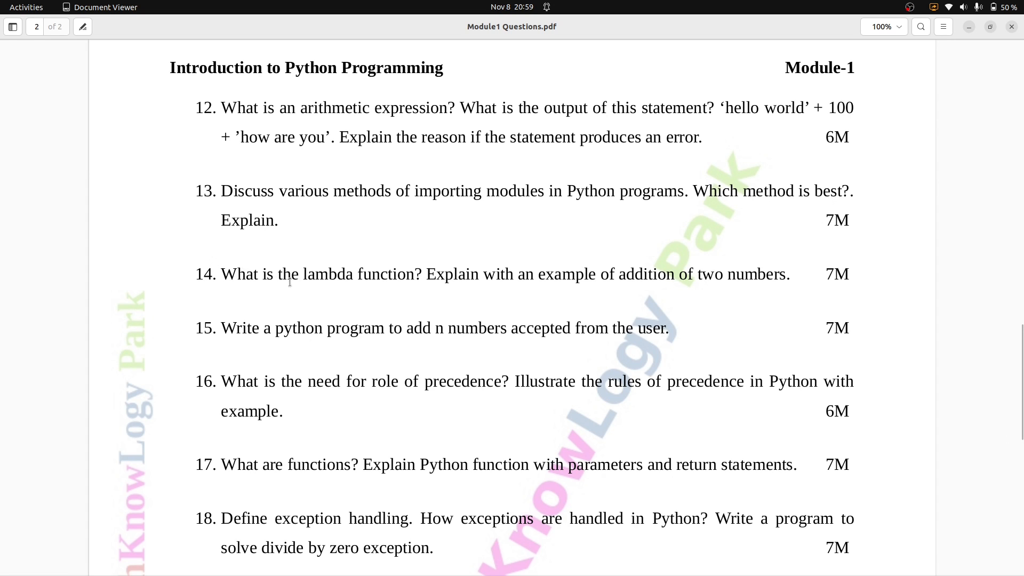
mouse_move(530, 281)
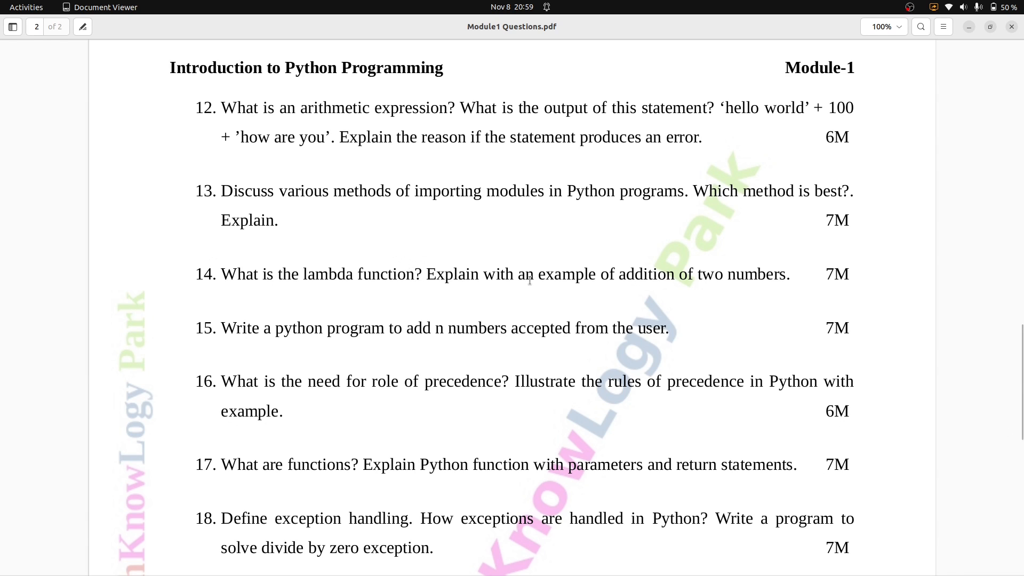
mouse_move(808, 281)
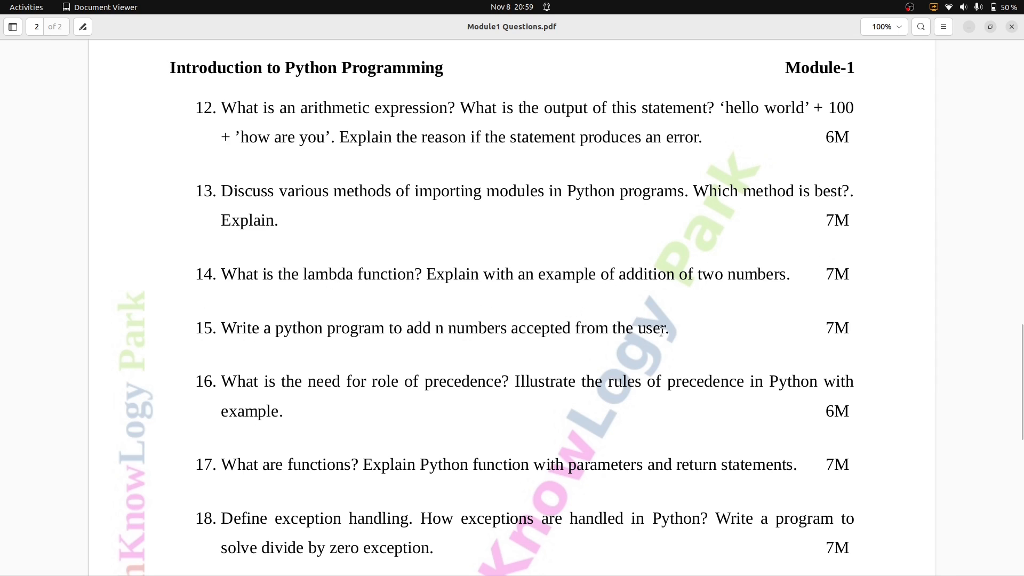
mouse_move(261, 404)
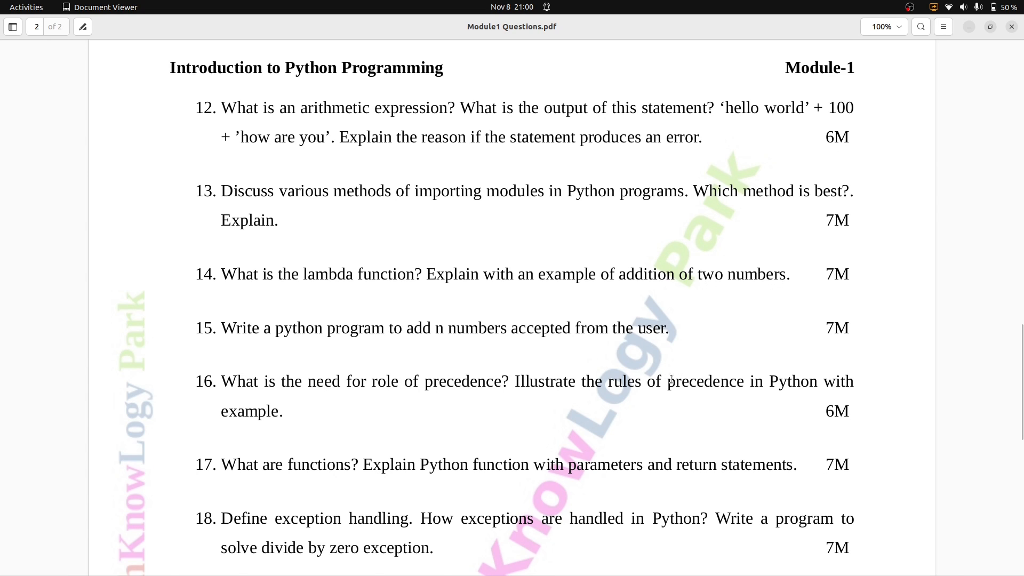
mouse_move(171, 418)
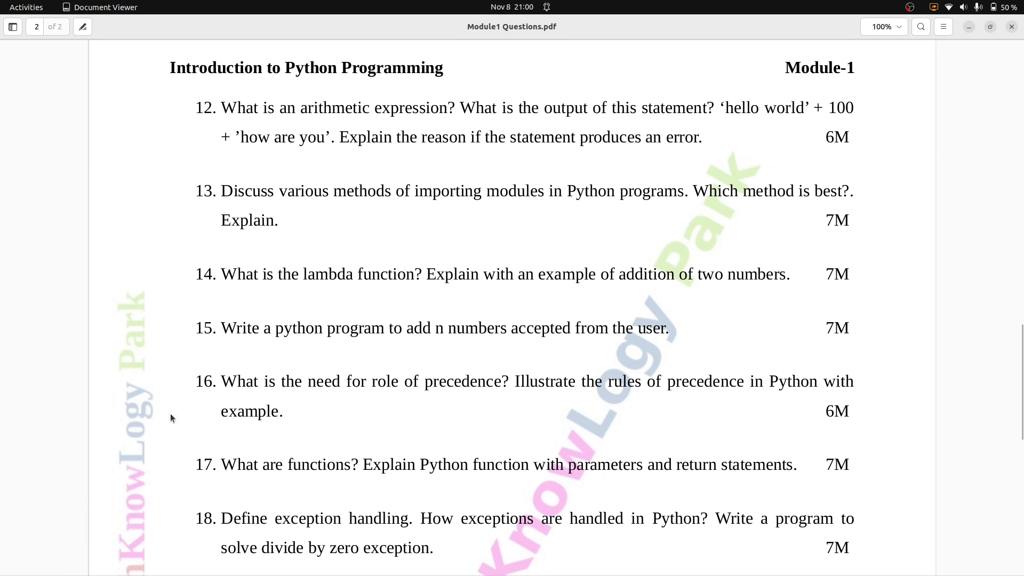
mouse_move(727, 426)
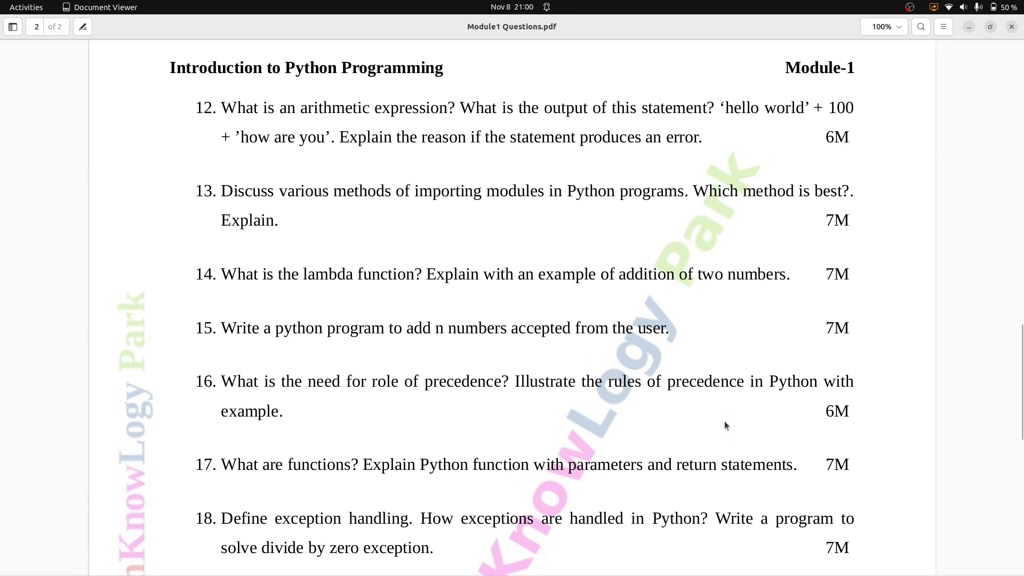
mouse_move(250, 471)
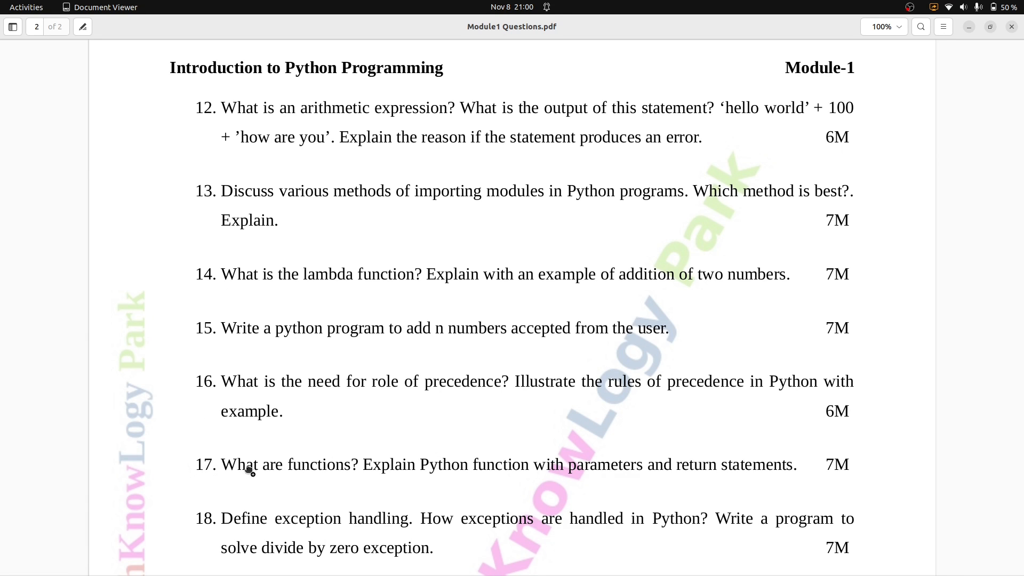
mouse_move(404, 463)
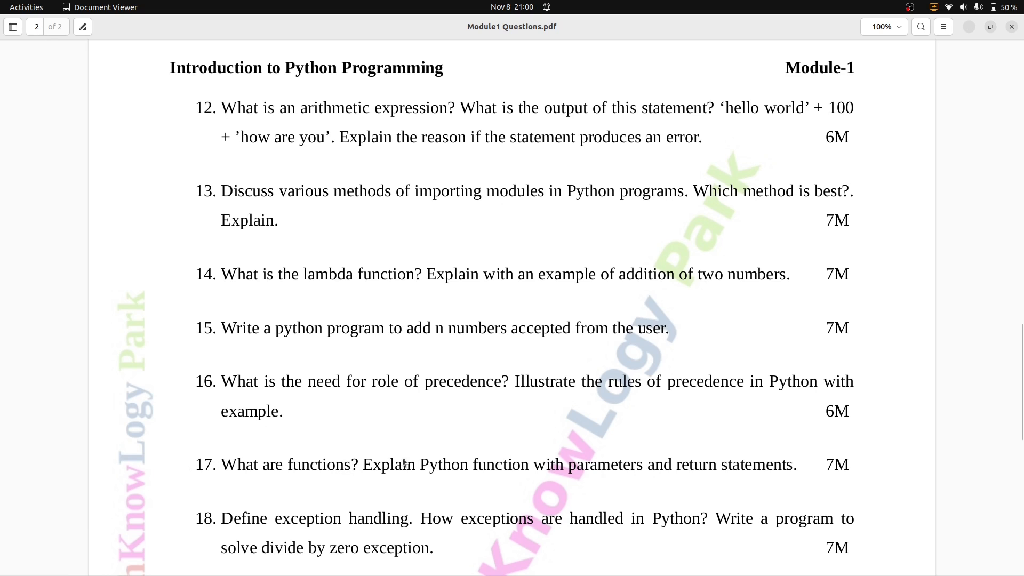
mouse_move(719, 464)
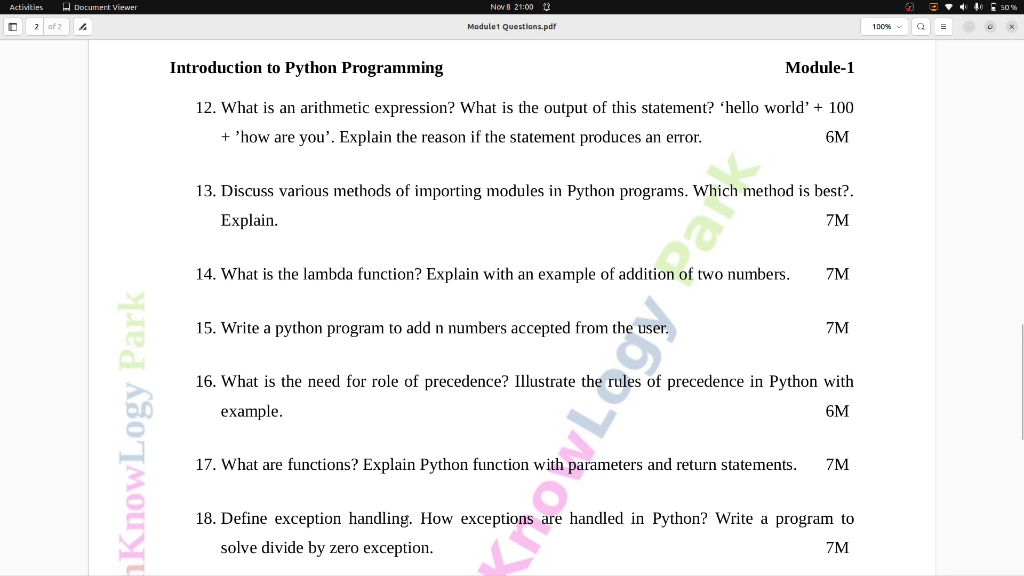
scroll(down, 3)
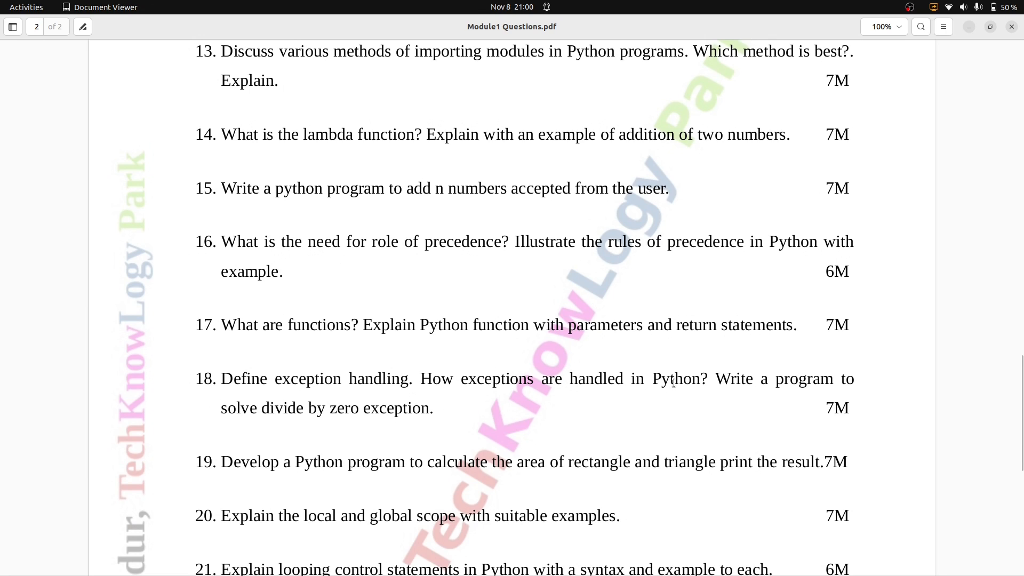
mouse_move(854, 384)
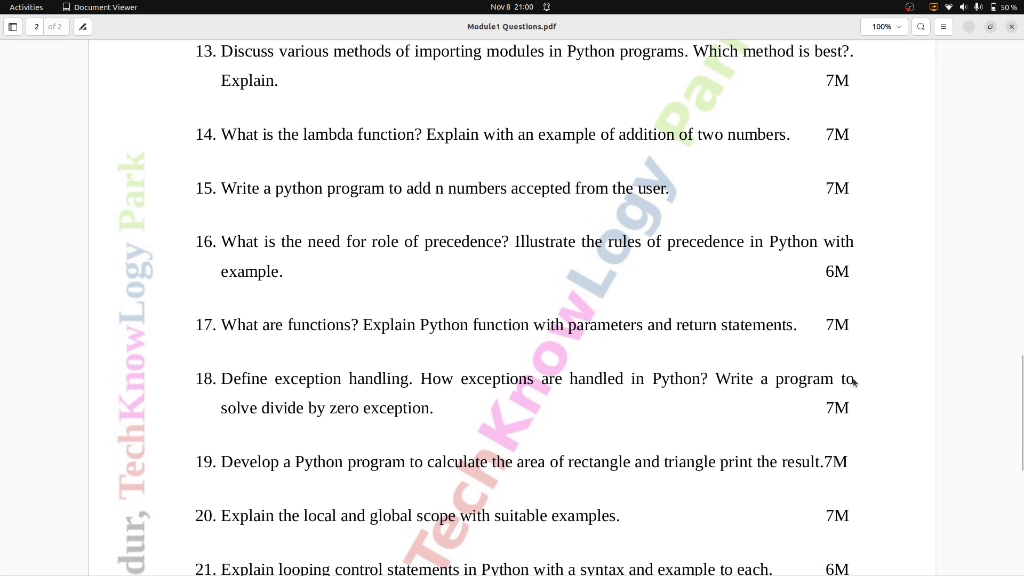
mouse_move(783, 410)
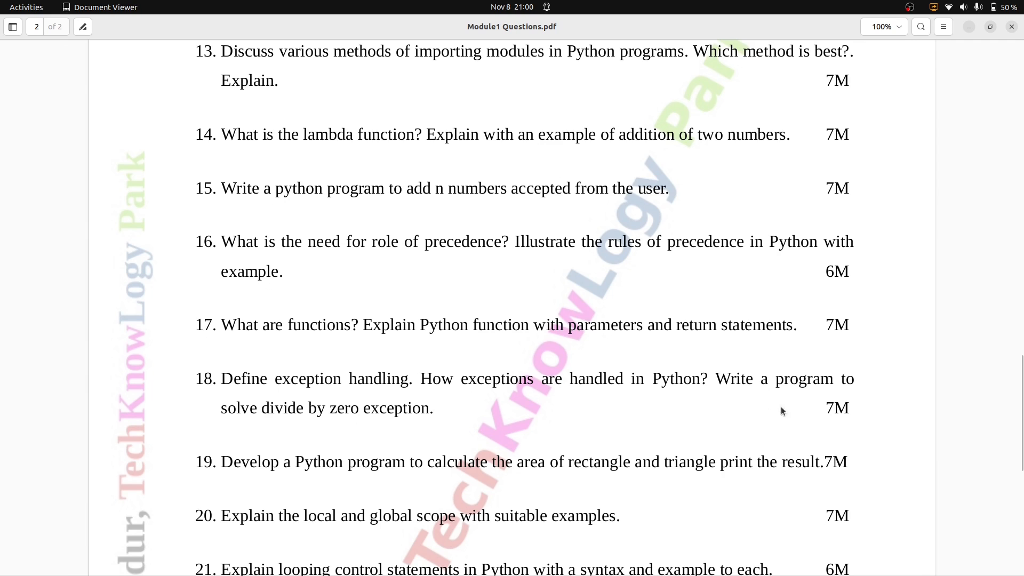
mouse_move(223, 463)
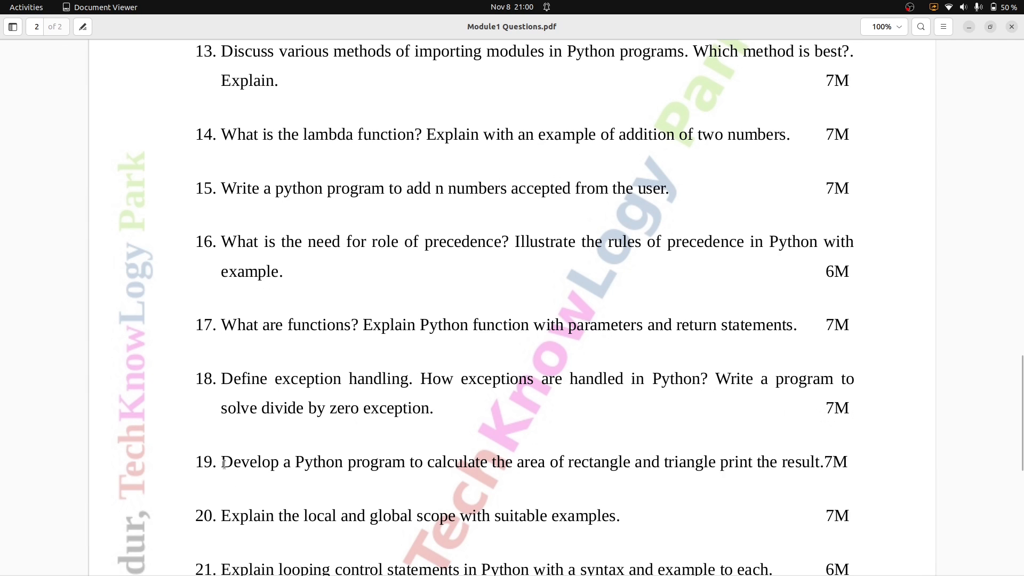
- Scroll down to reveal questions 19–21 on looping and flow control
scroll(down, 3)
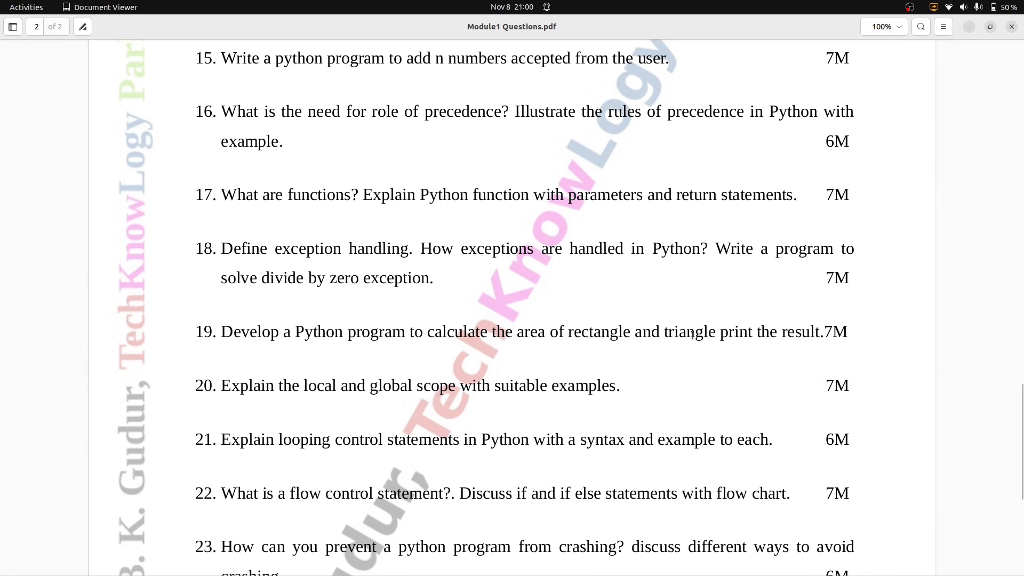
mouse_move(858, 333)
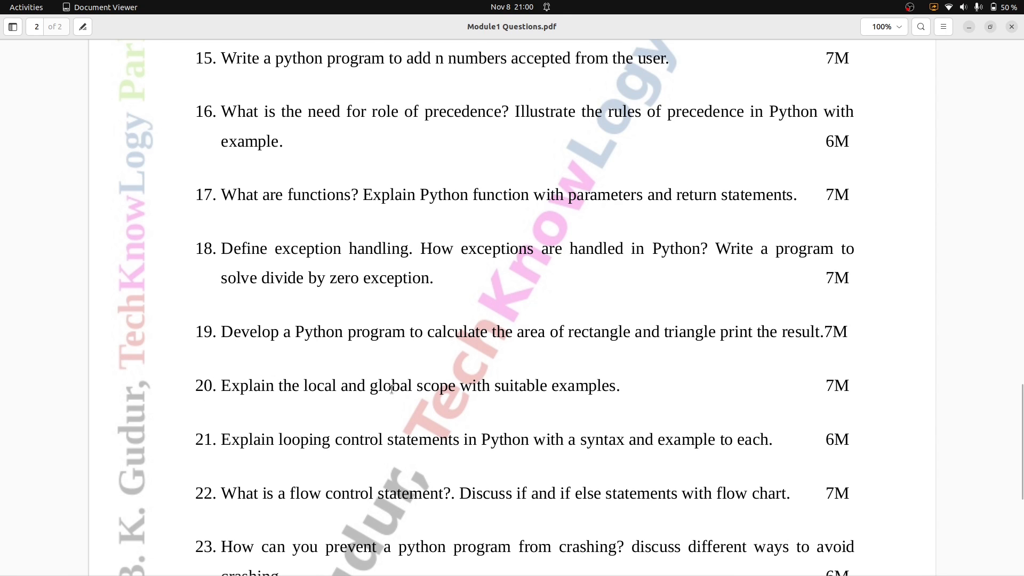
mouse_move(730, 399)
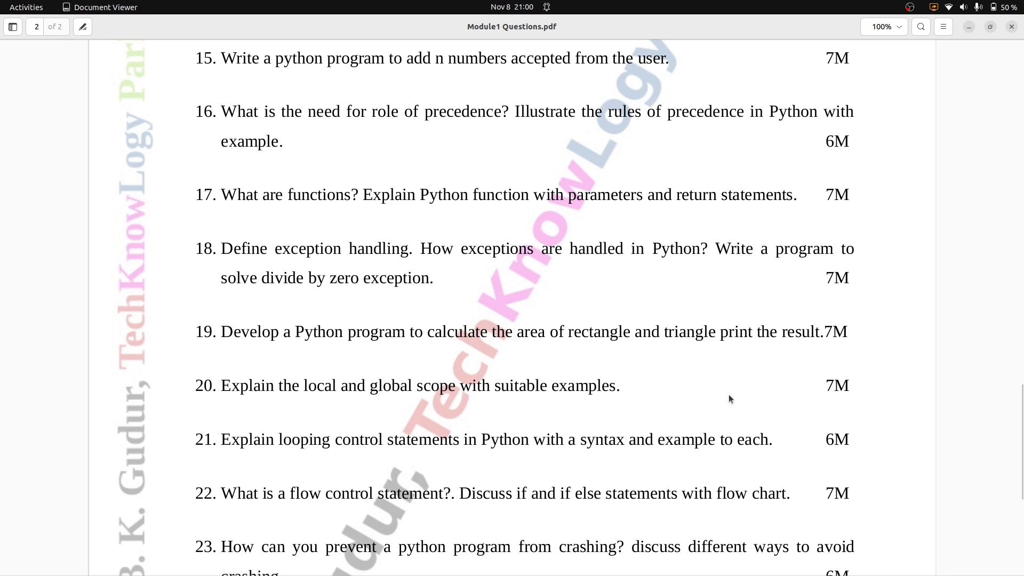
mouse_move(249, 480)
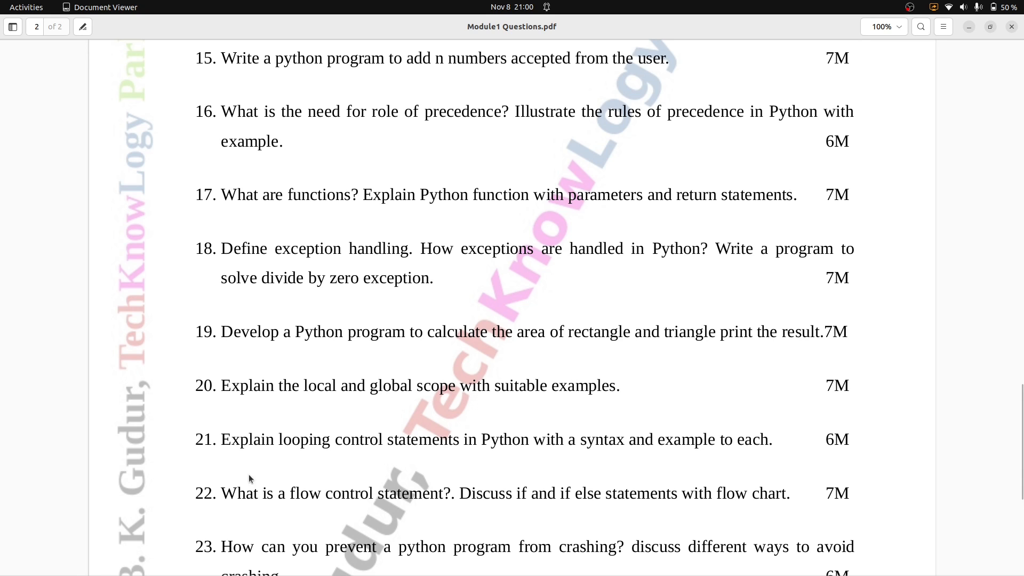
mouse_move(233, 444)
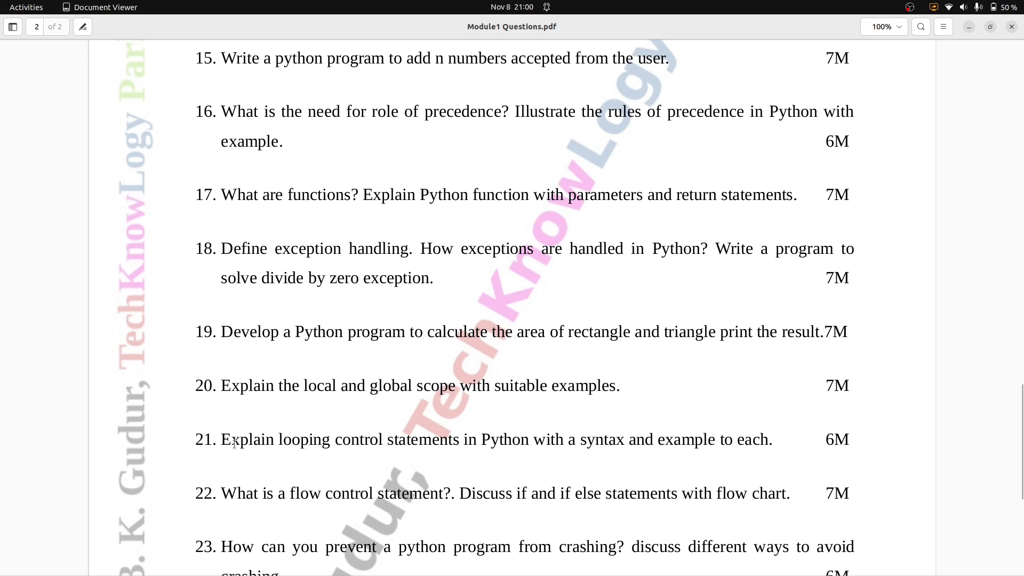
mouse_move(503, 444)
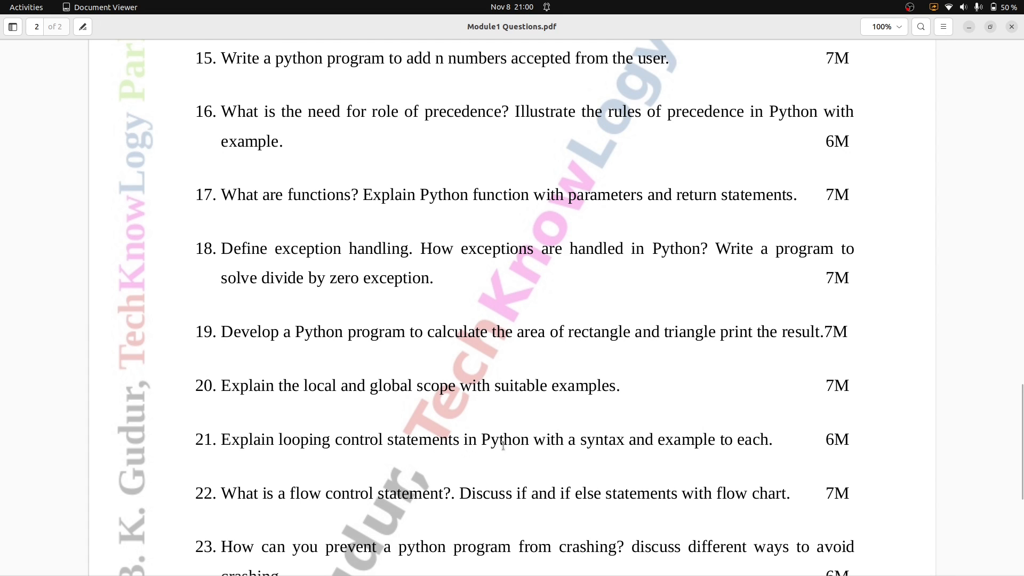
mouse_move(811, 449)
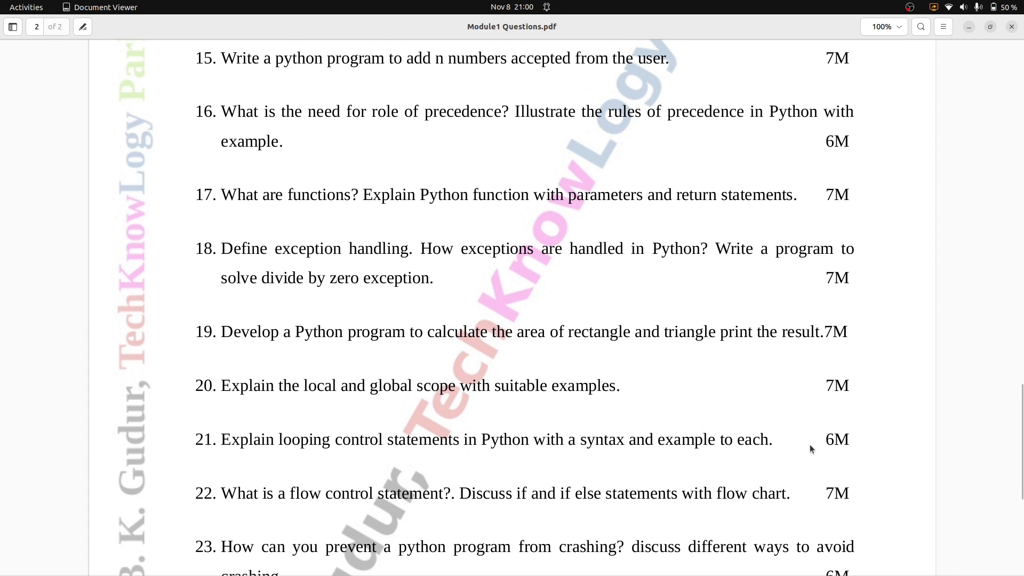
mouse_move(857, 446)
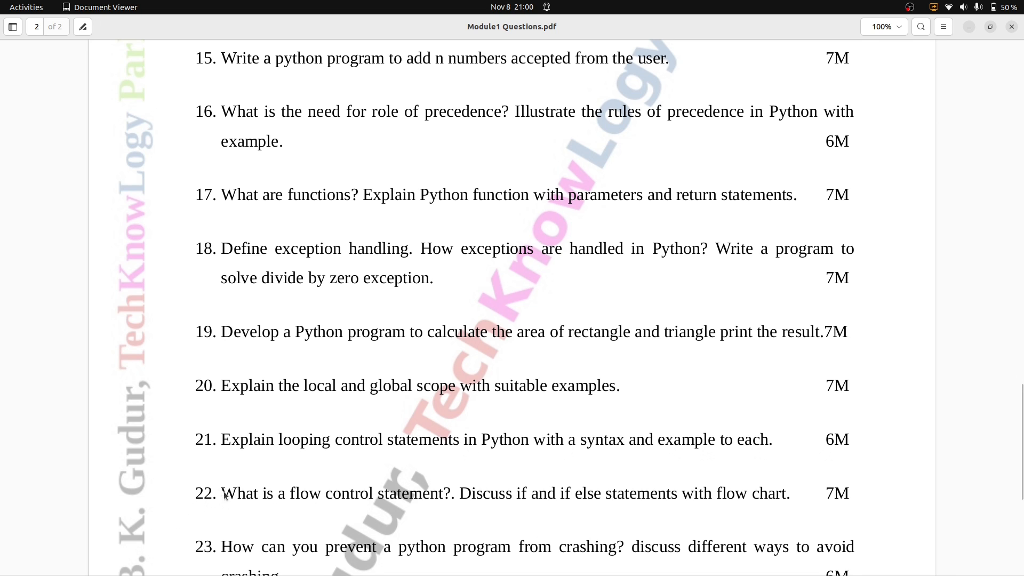
- Scroll down until questions 22 and 23 are fully visible
scroll(down, 3)
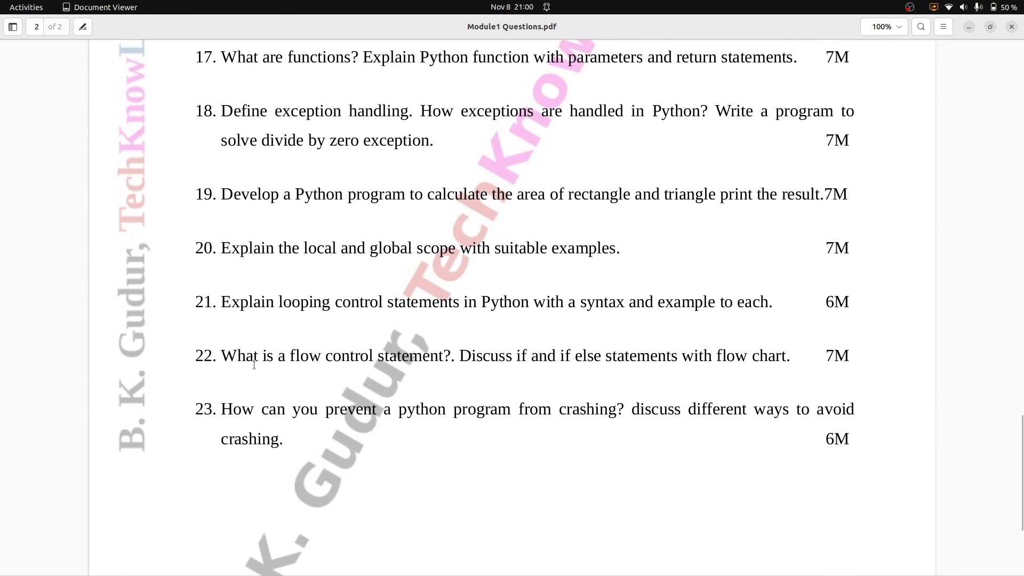
mouse_move(556, 363)
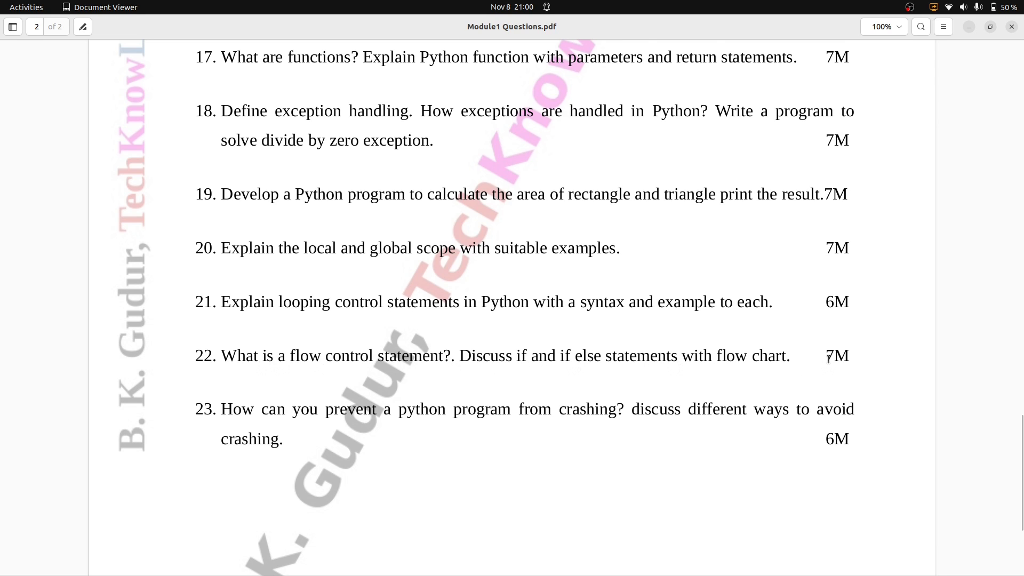
- Scroll to page 2's footer below question 23
scroll(up, 3)
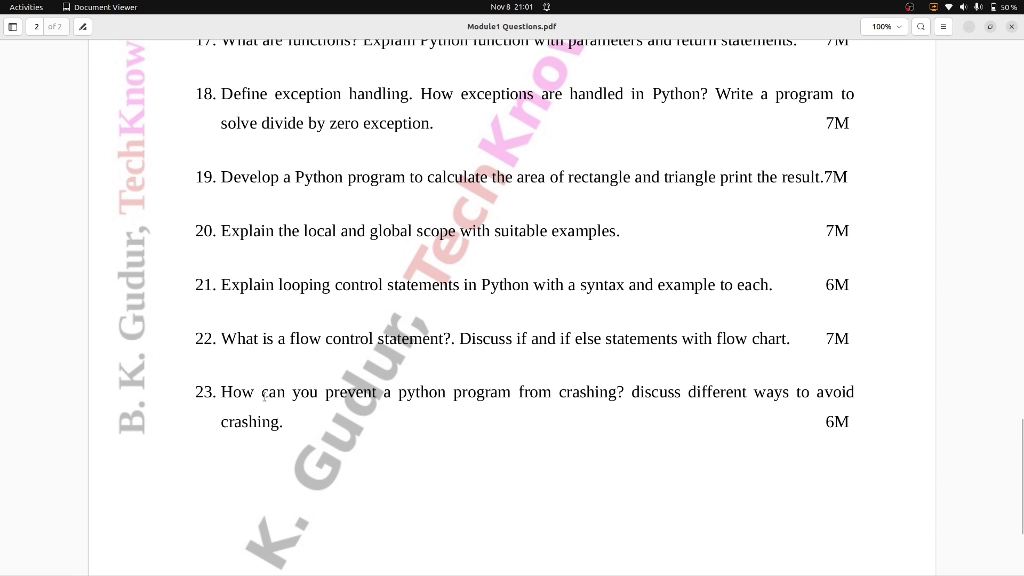
scroll(down, 3)
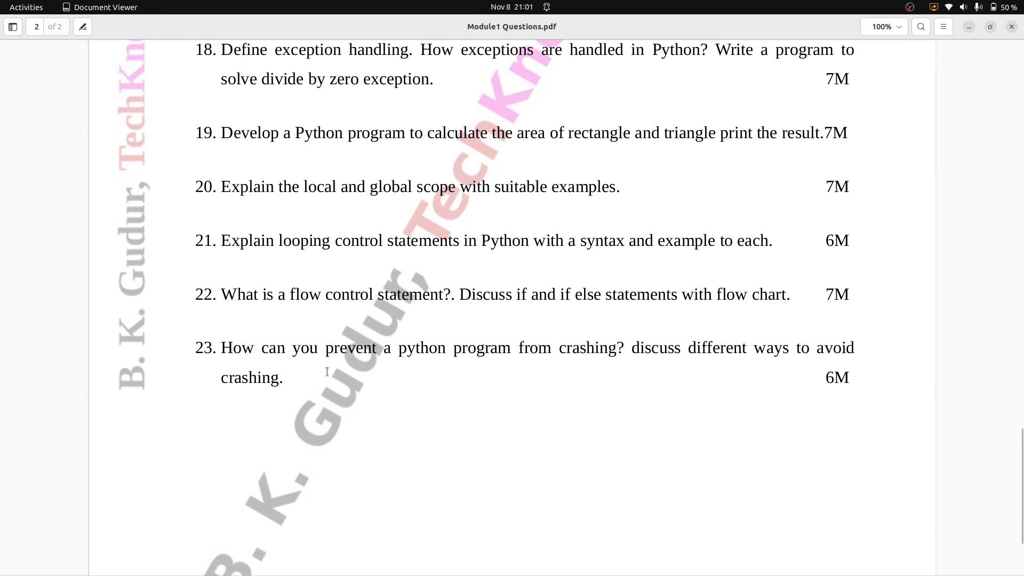
scroll(down, 3)
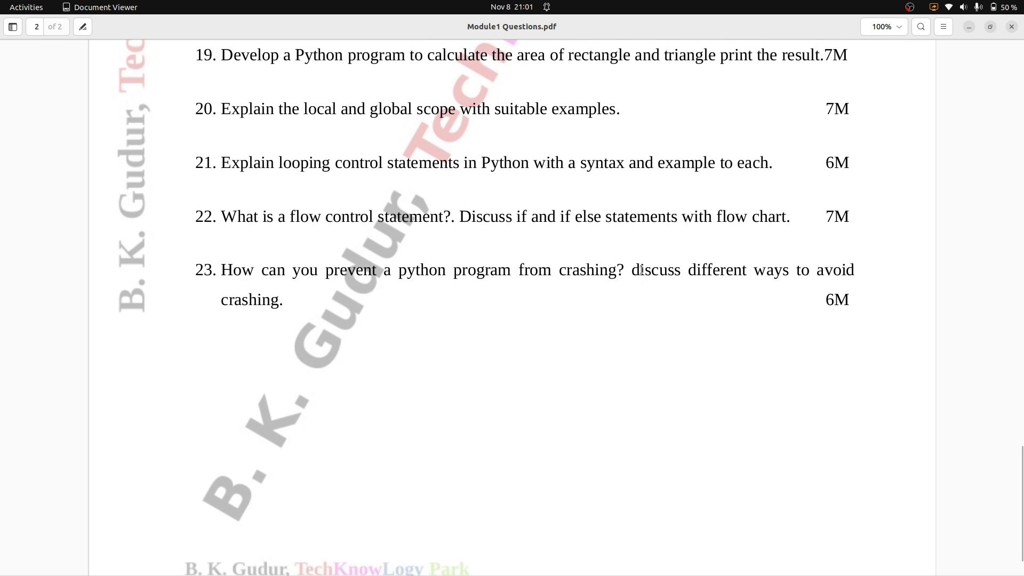